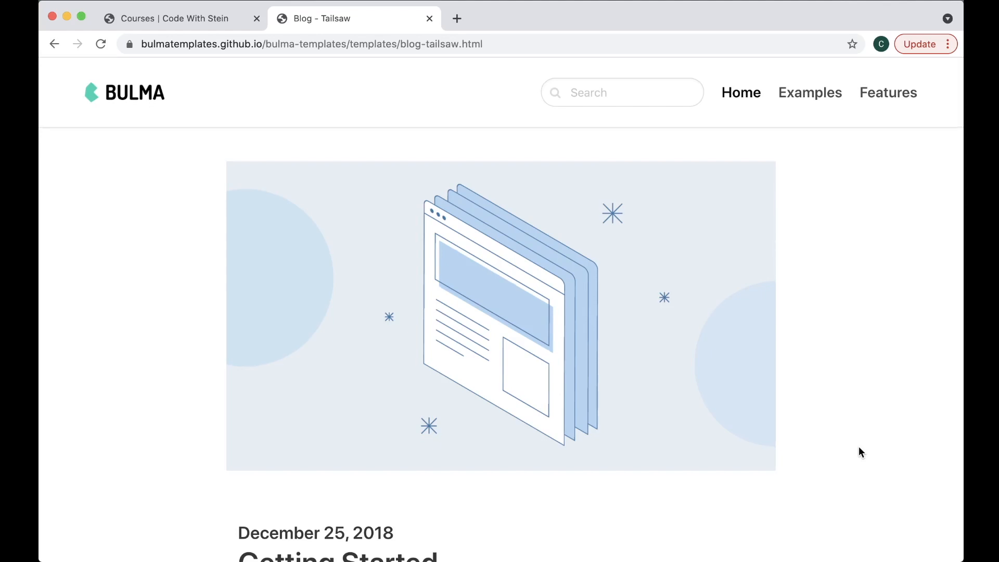
Install the virtualenv package by running pip install virtualenv in the terminal.
scroll(down, 3)
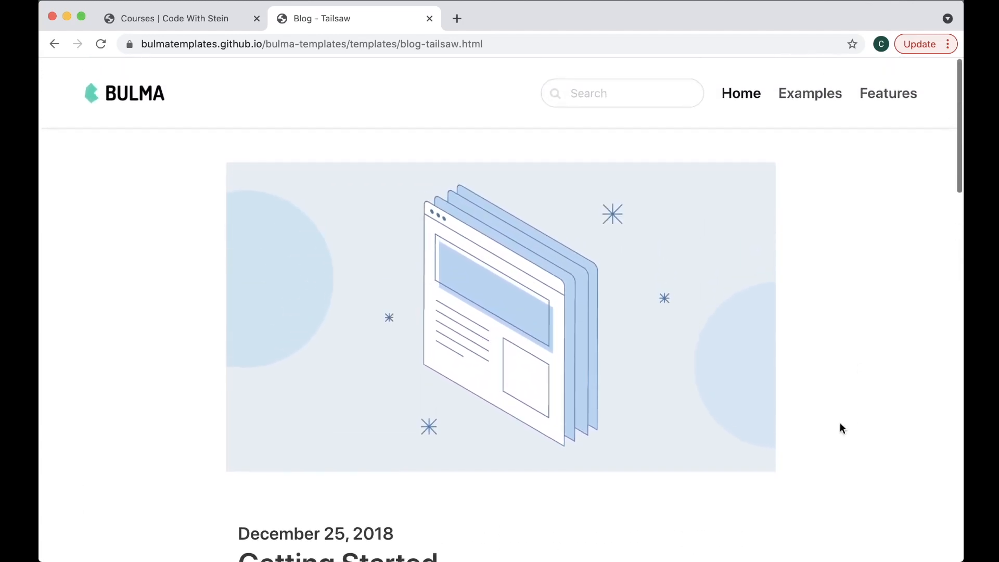
mouse_move(113, 108)
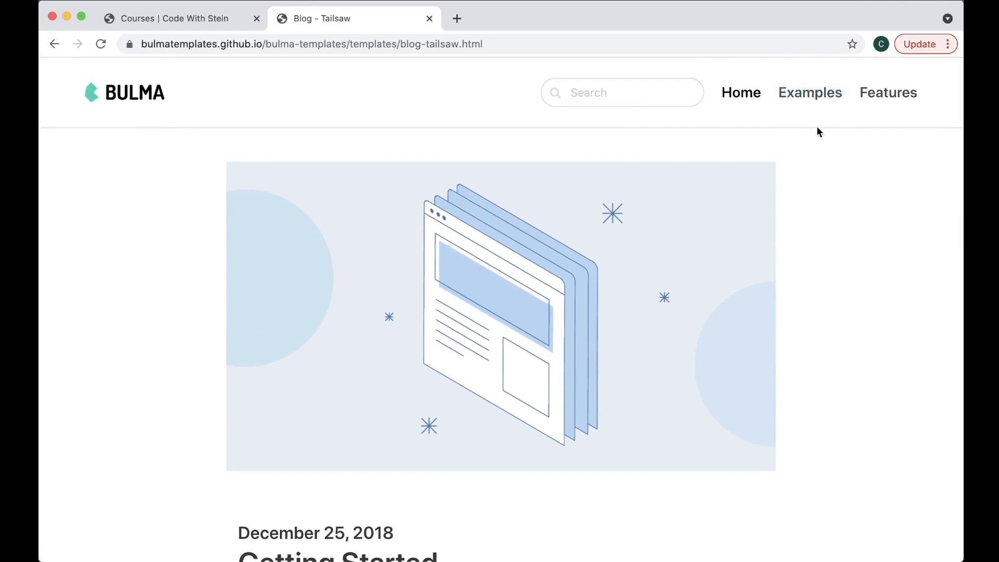
scroll(down, 3)
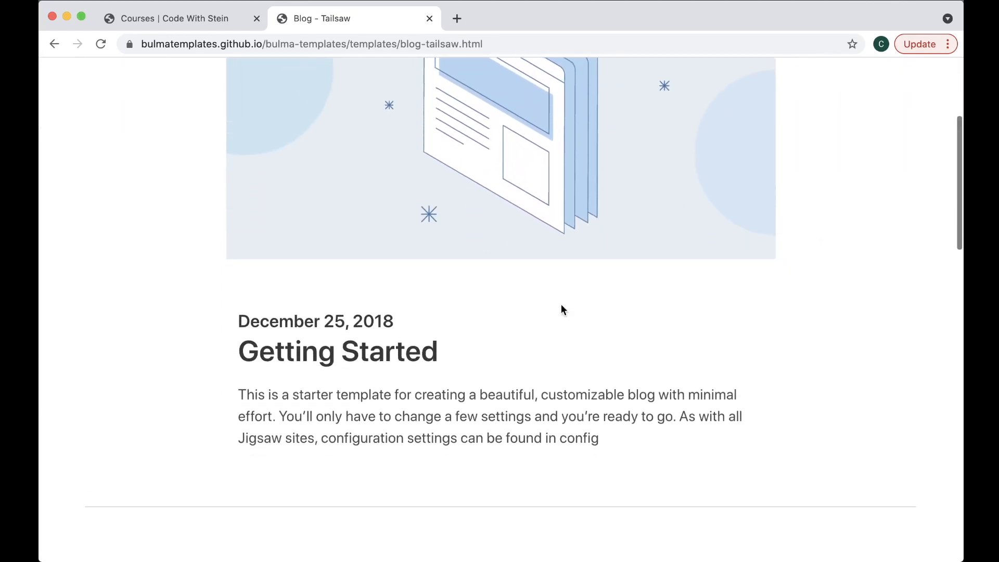
scroll(up, 3)
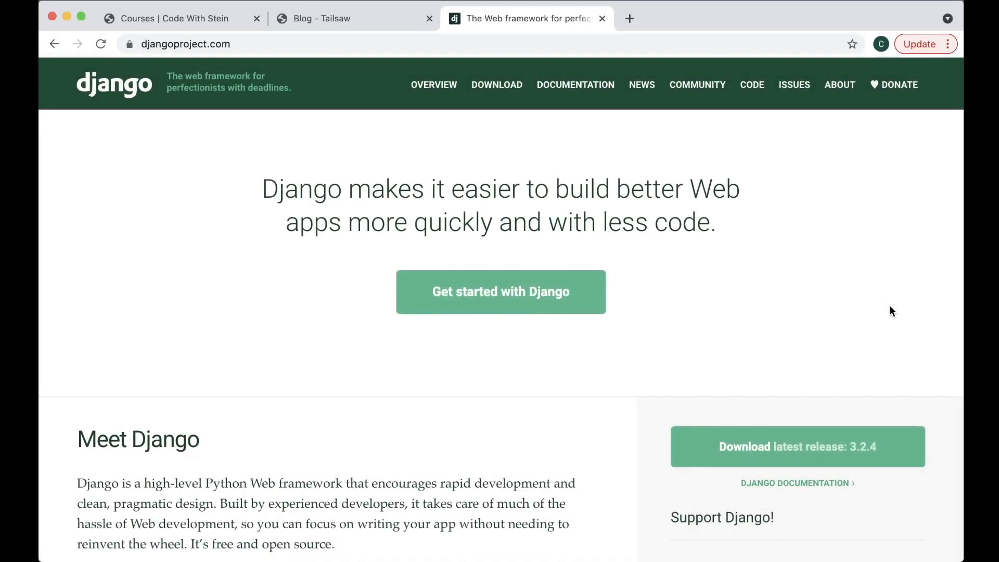
scroll(down, 3)
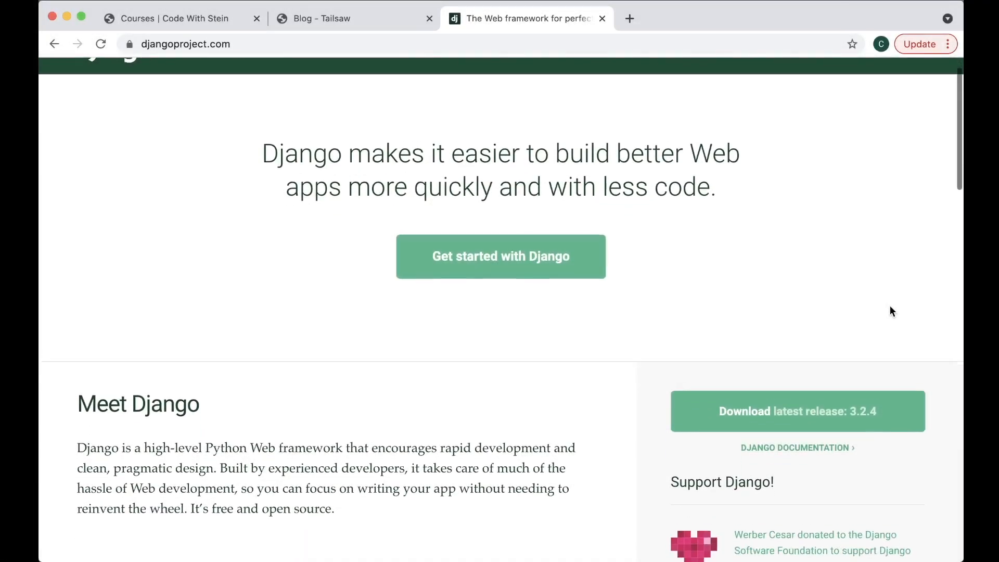
scroll(down, 3)
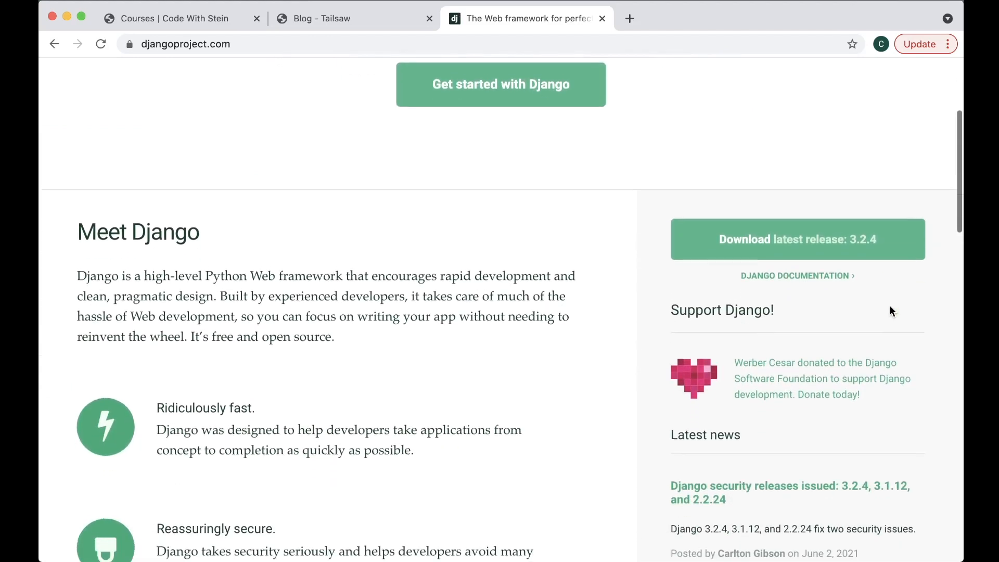
scroll(down, 3)
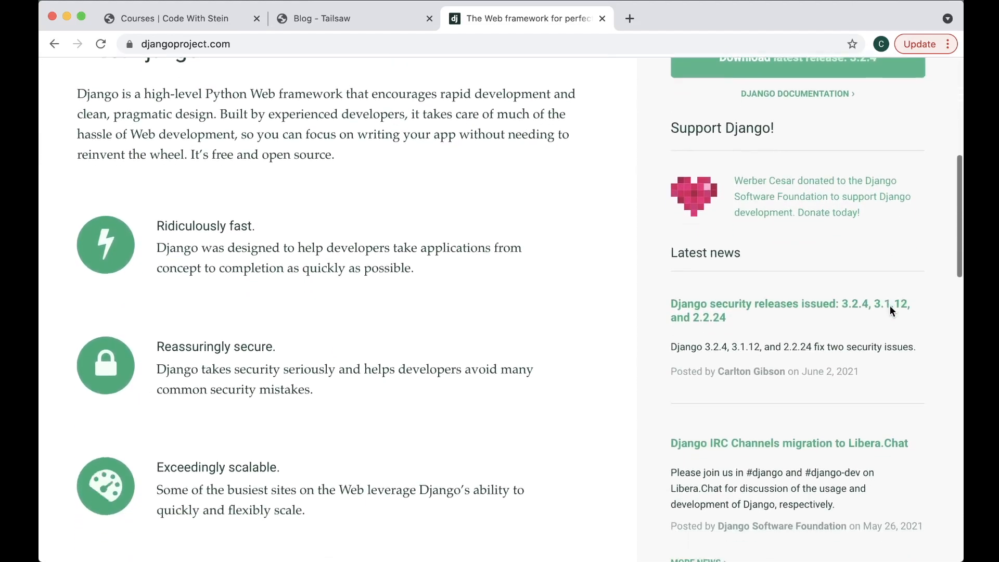
scroll(down, 3)
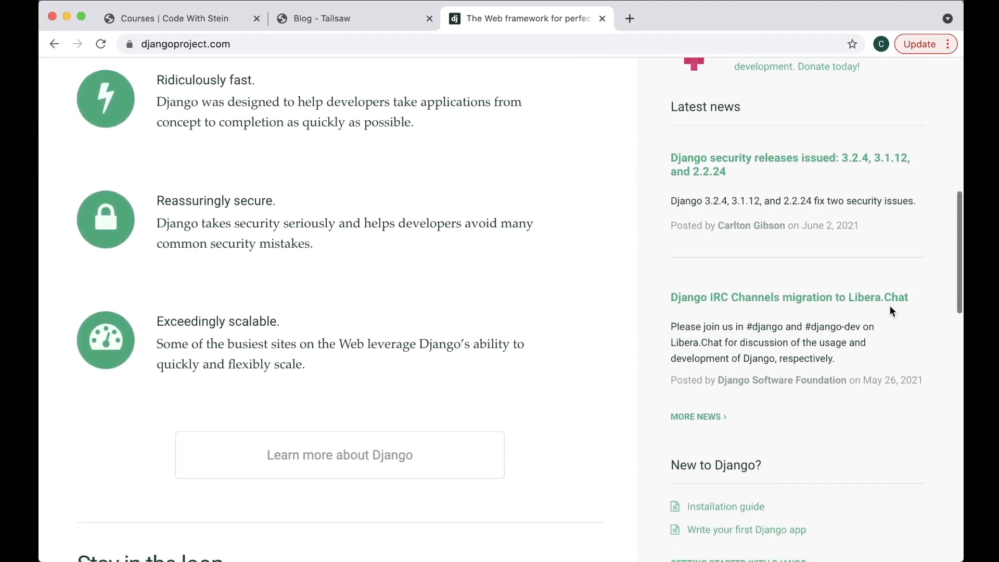
scroll(down, 3)
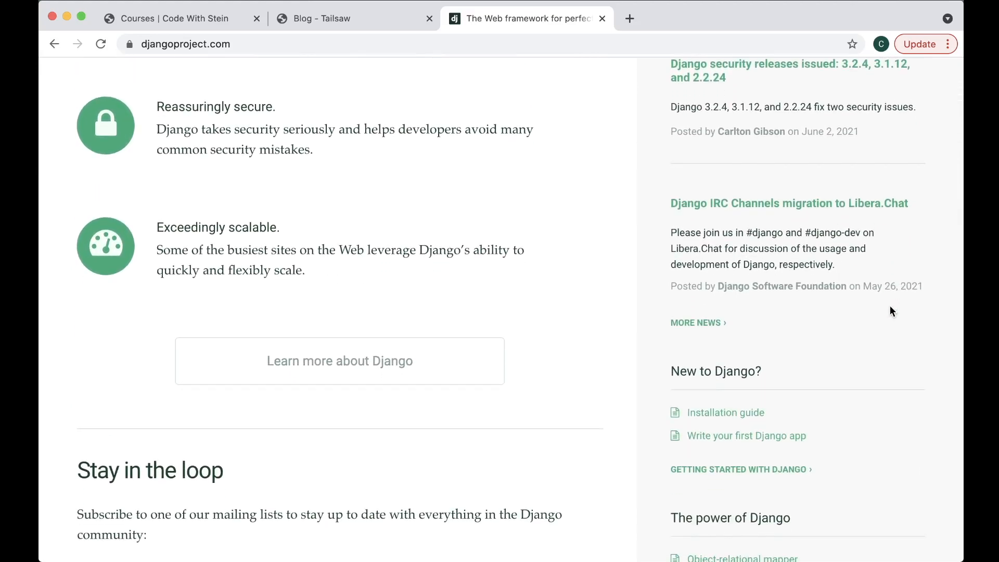
scroll(down, 3)
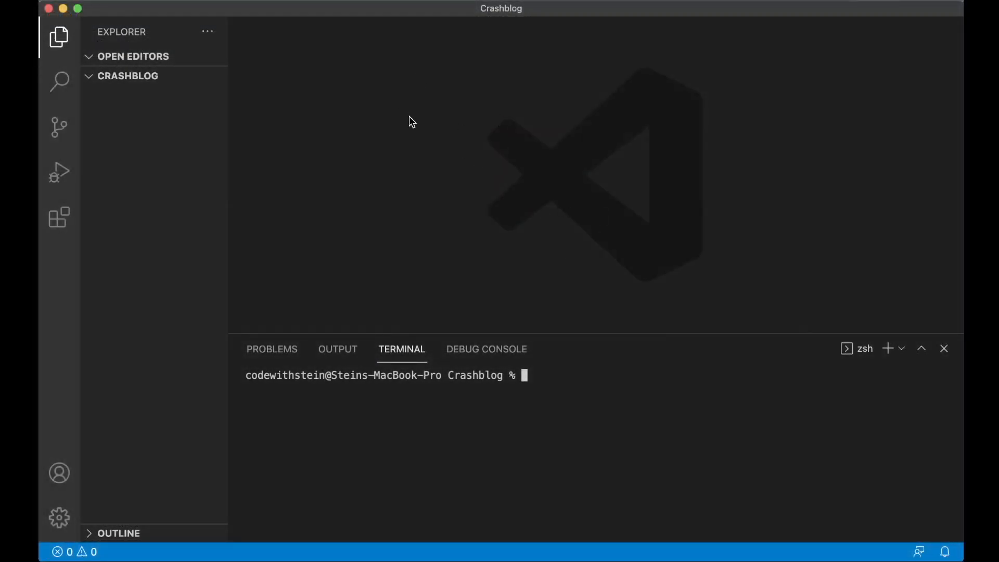
mouse_move(446, 88)
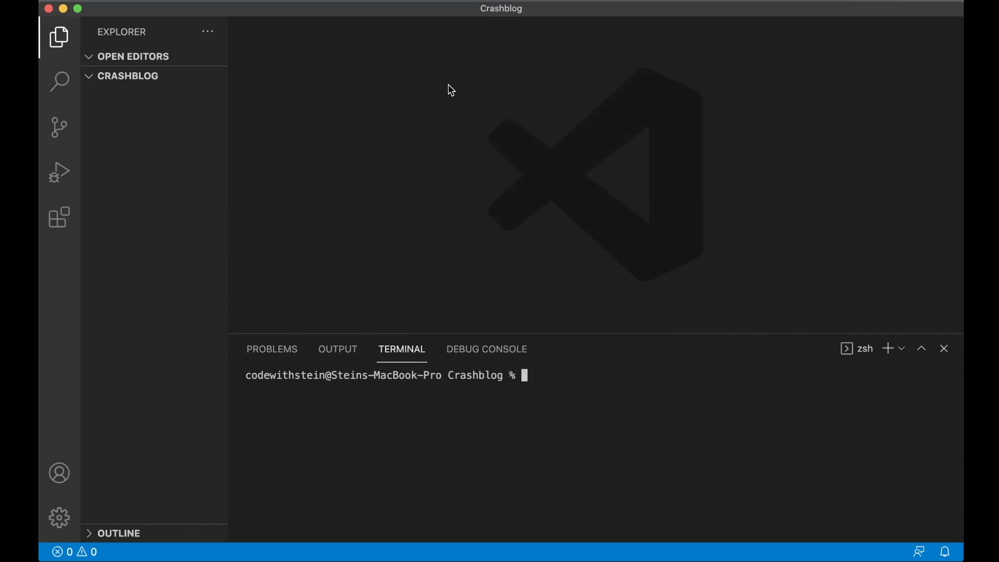
mouse_move(503, 18)
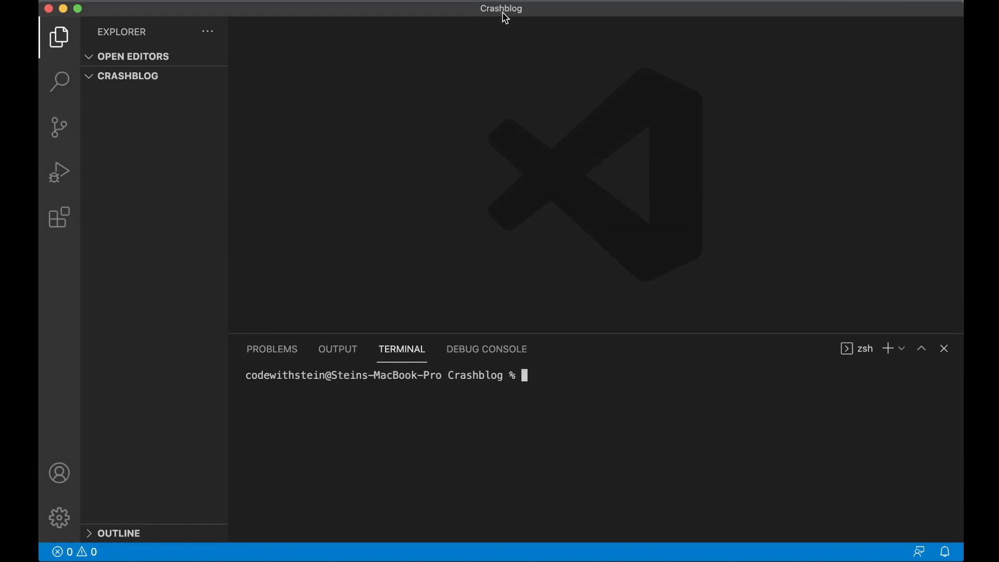
mouse_move(564, 454)
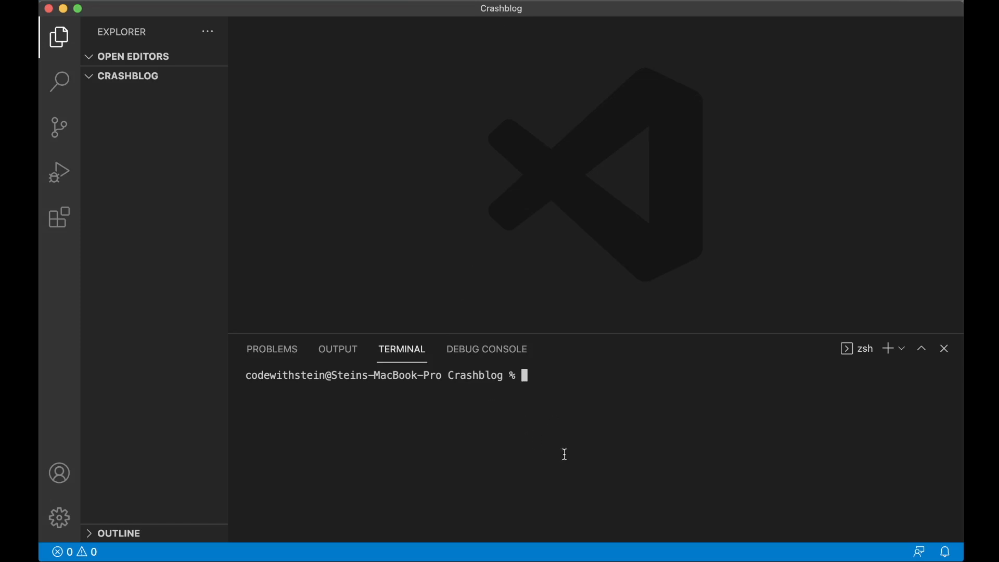
mouse_move(553, 398)
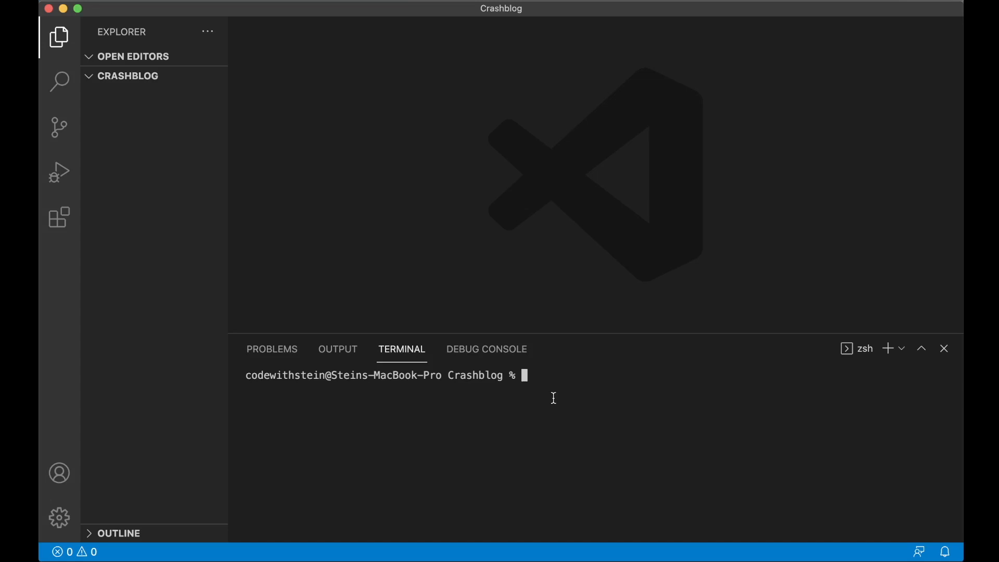
text(pip insta)
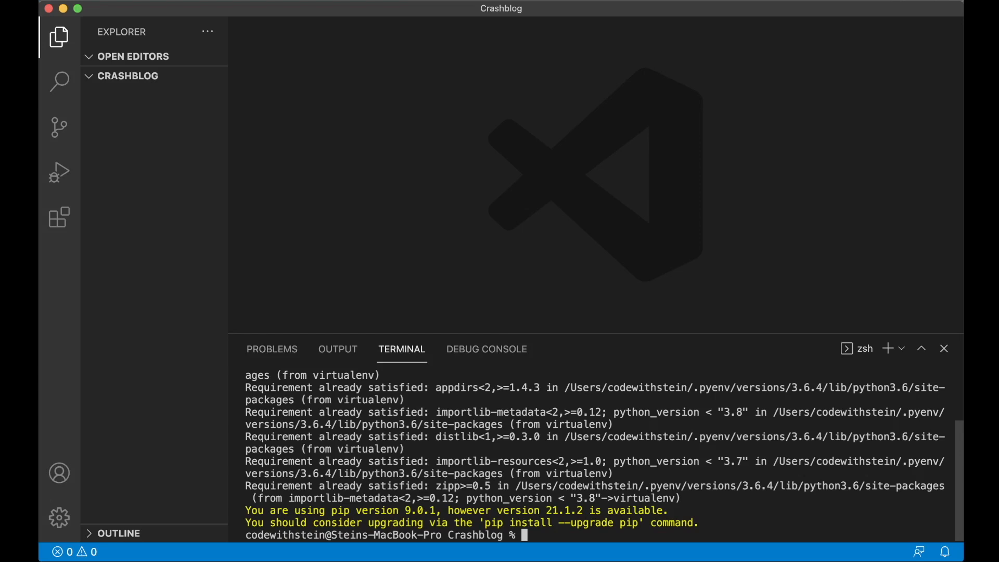
text(virtualen)
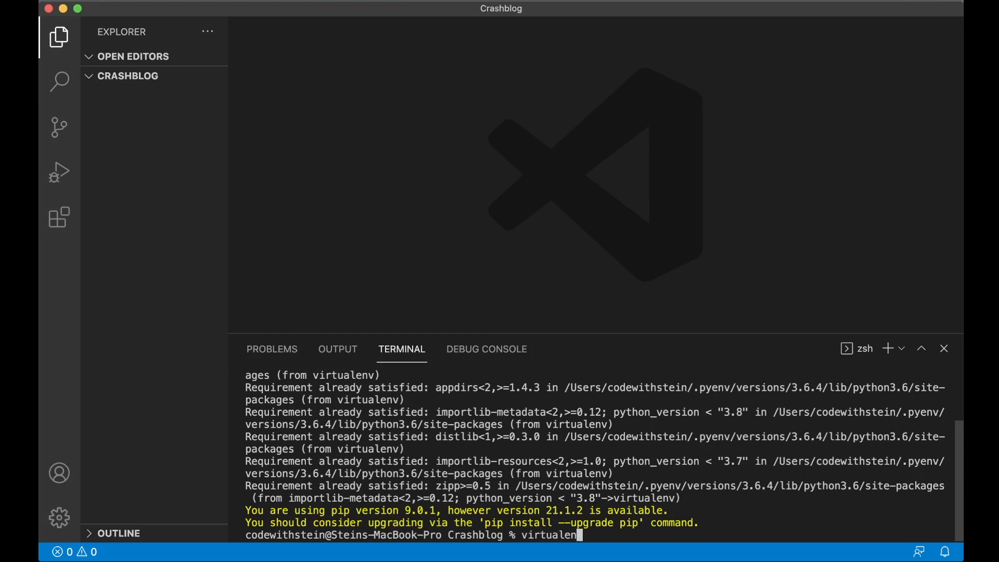
Create the crashblog_env environment, list the project folder, and expand crashblog_env in Explorer.
text(cra)
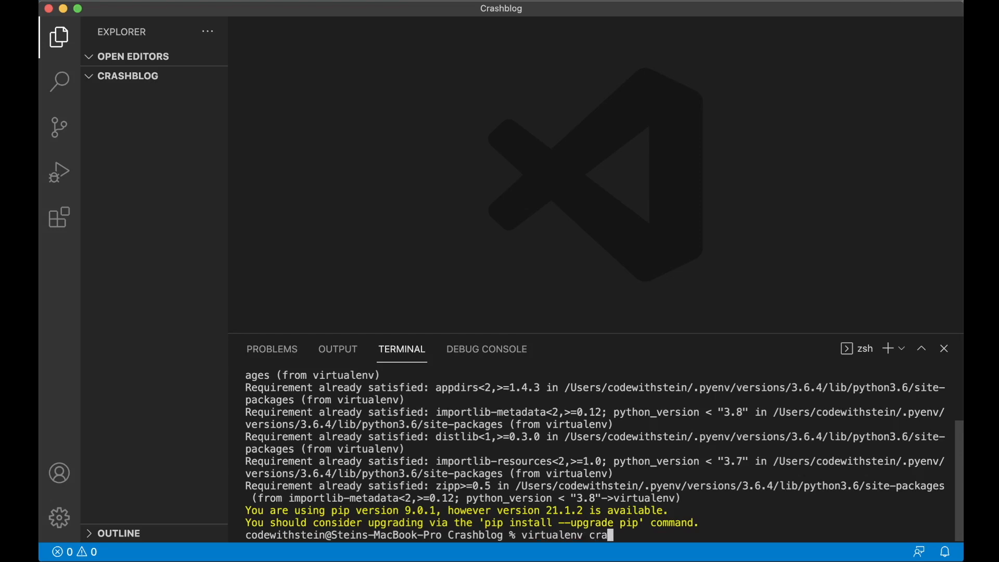
text(shblog_env)
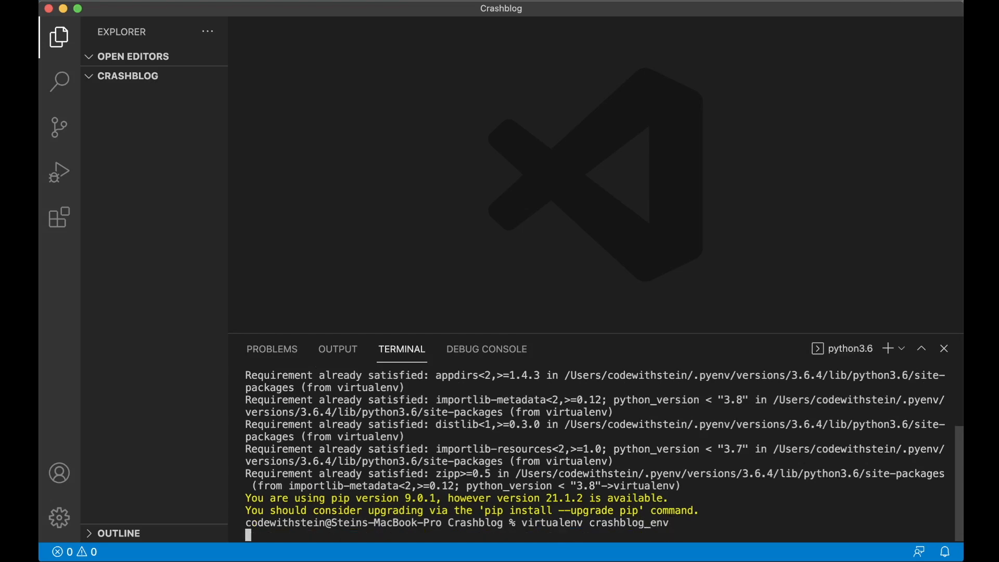
text(ls)
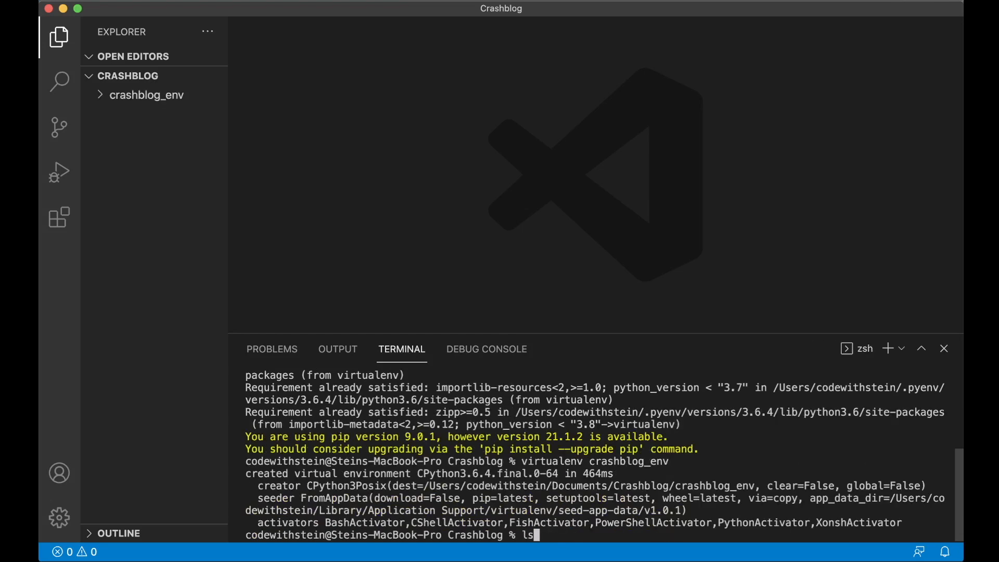
key(Enter)
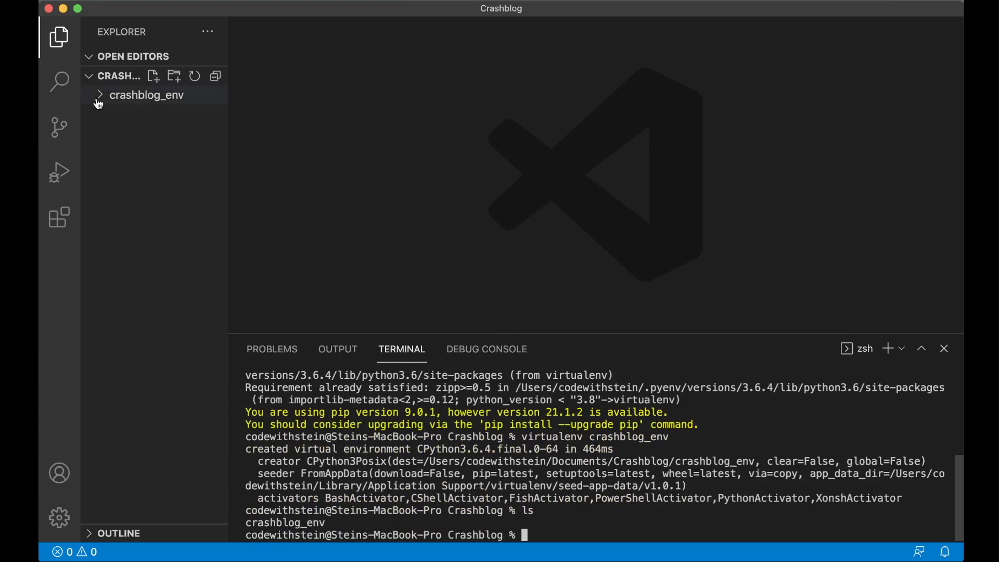
click(148, 94)
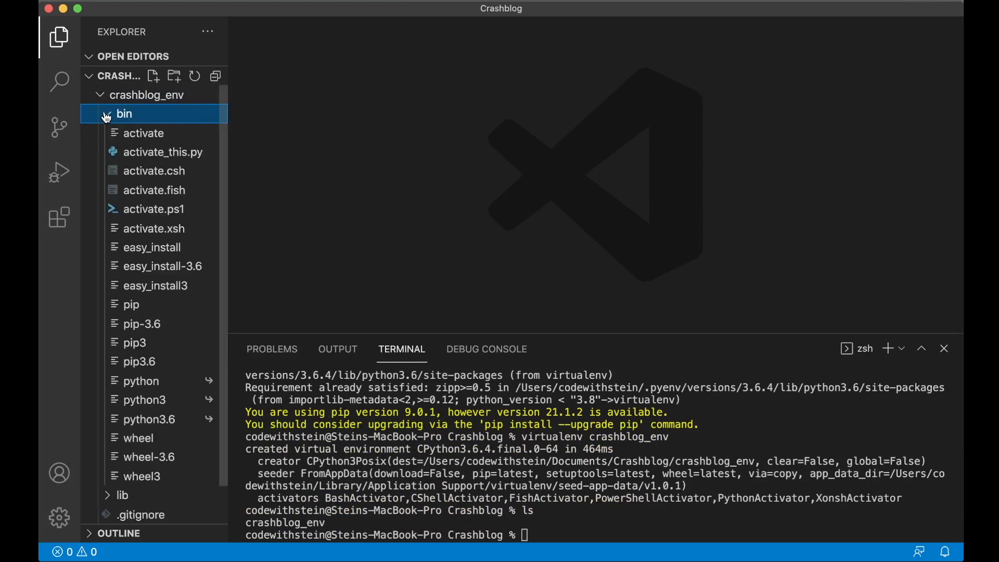
mouse_move(106, 109)
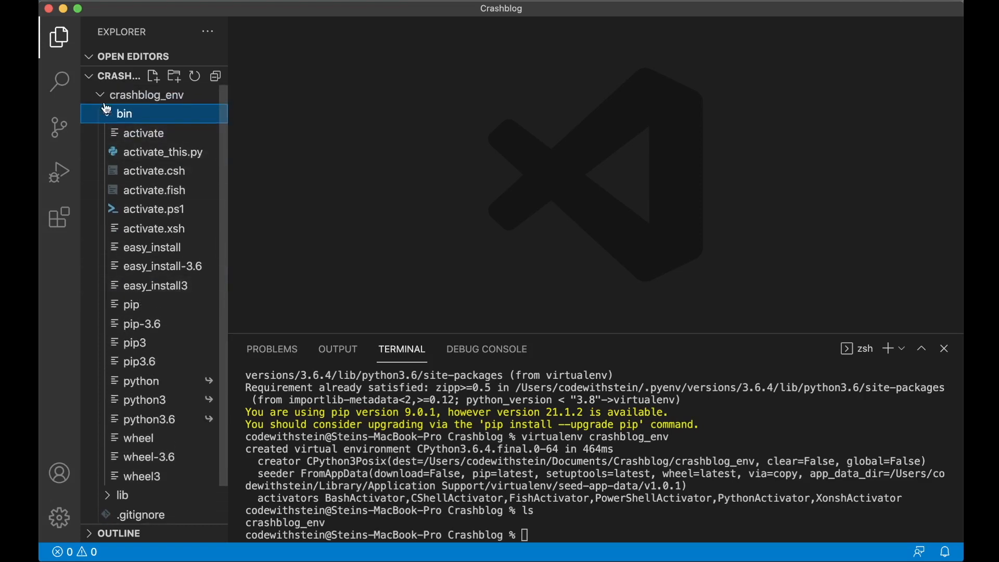
Collapse bin and activate the environment with source crashblog_env/bin/activate.
click(124, 113)
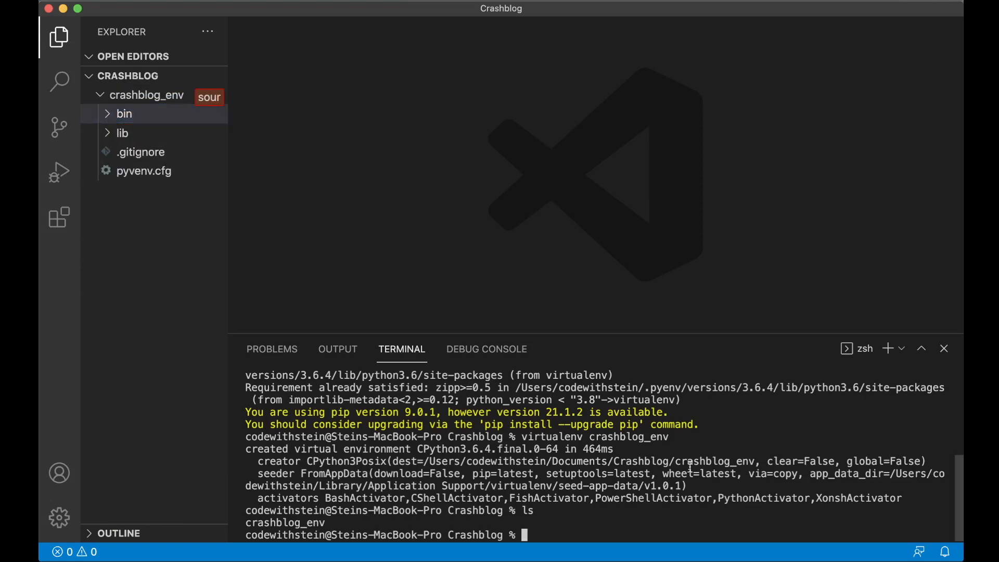
text(source c)
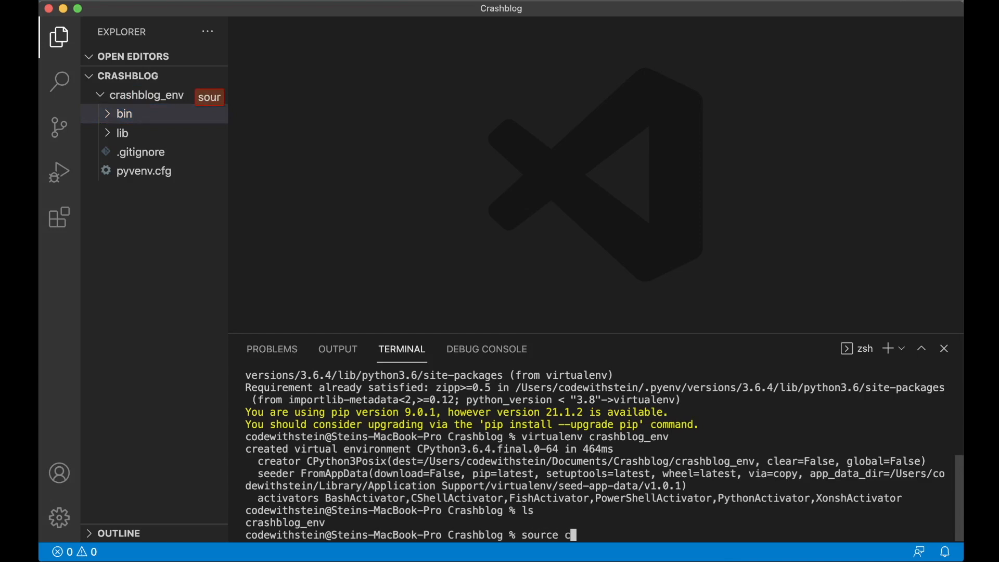
text(rashblog_env/bin)
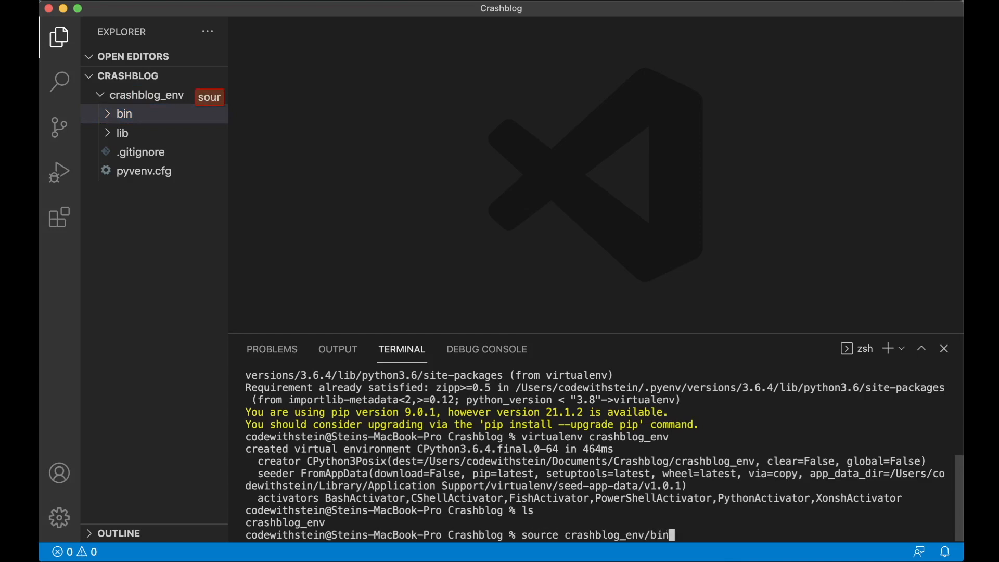
text(/activate)
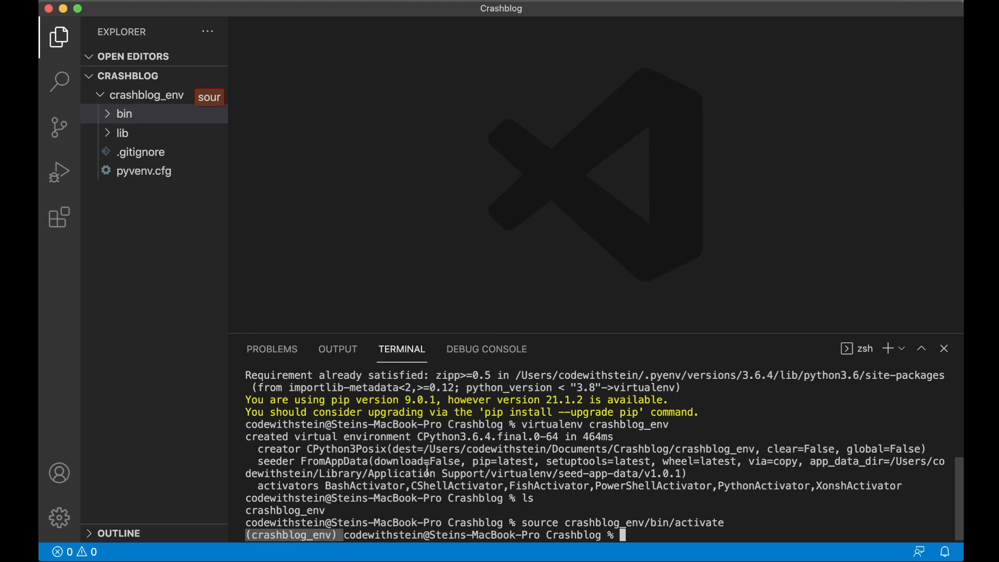
mouse_move(522, 475)
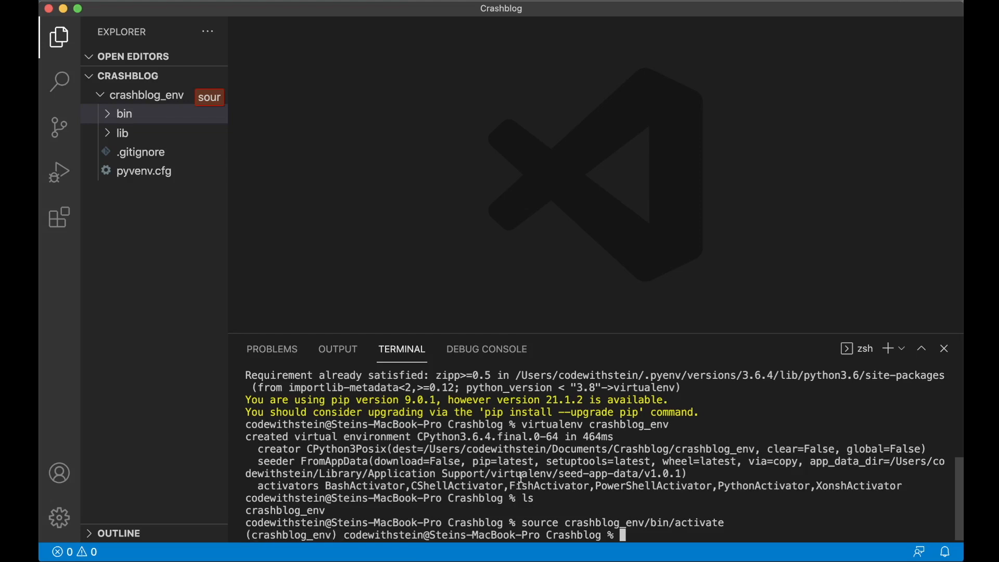
Deactivate the environment, then run source crashblog_env/bin/activate again.
text(deac)
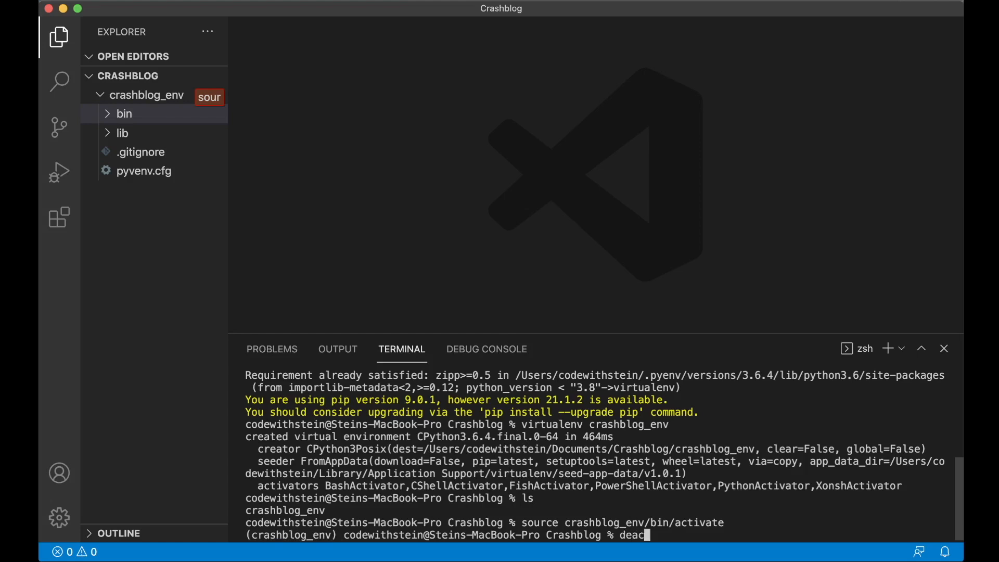
key(Enter)
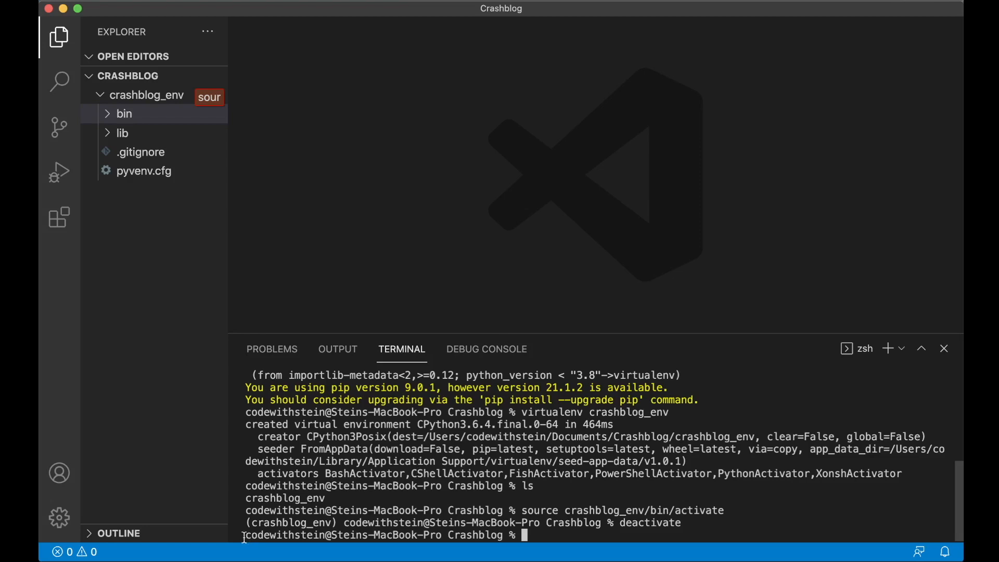
text(source crashblog_env/bin/activate)
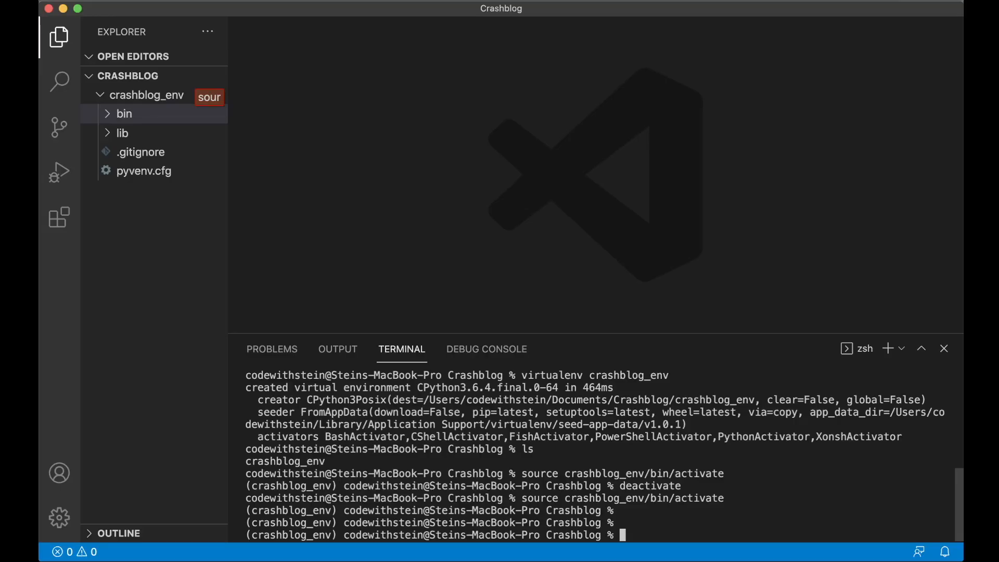
Run pip install django inside the active crashblog_env environment.
text(pip install django)
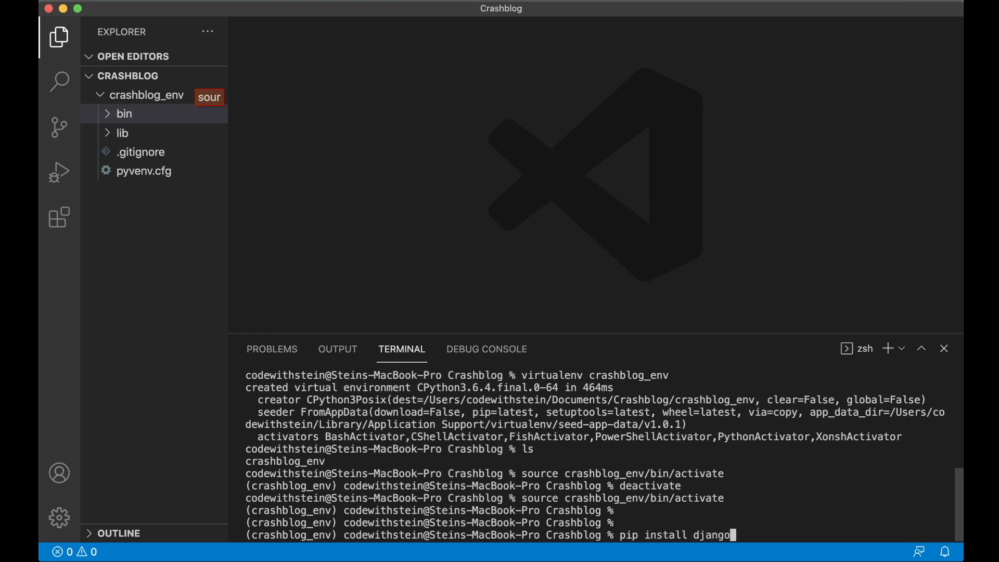
key(Enter)
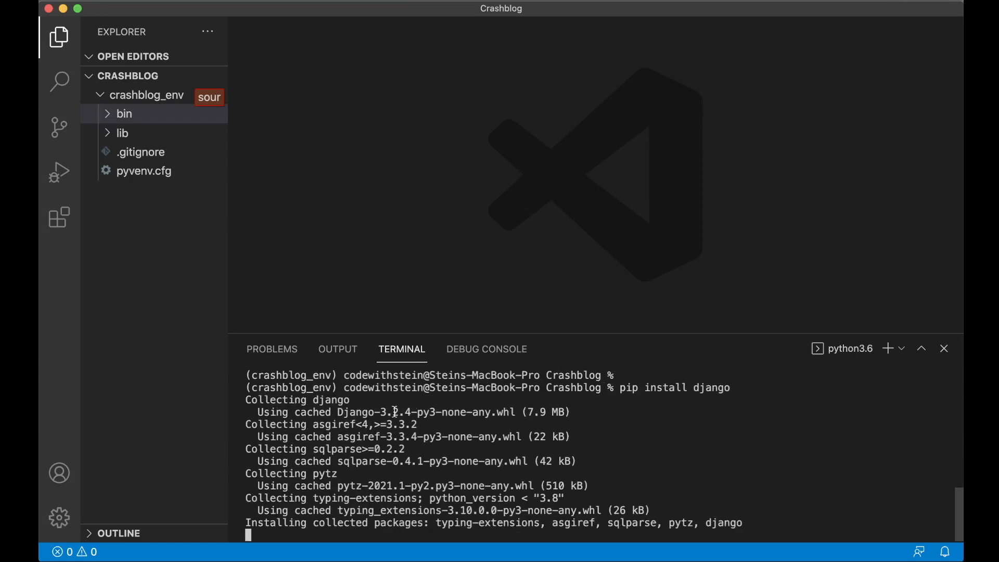
mouse_move(714, 488)
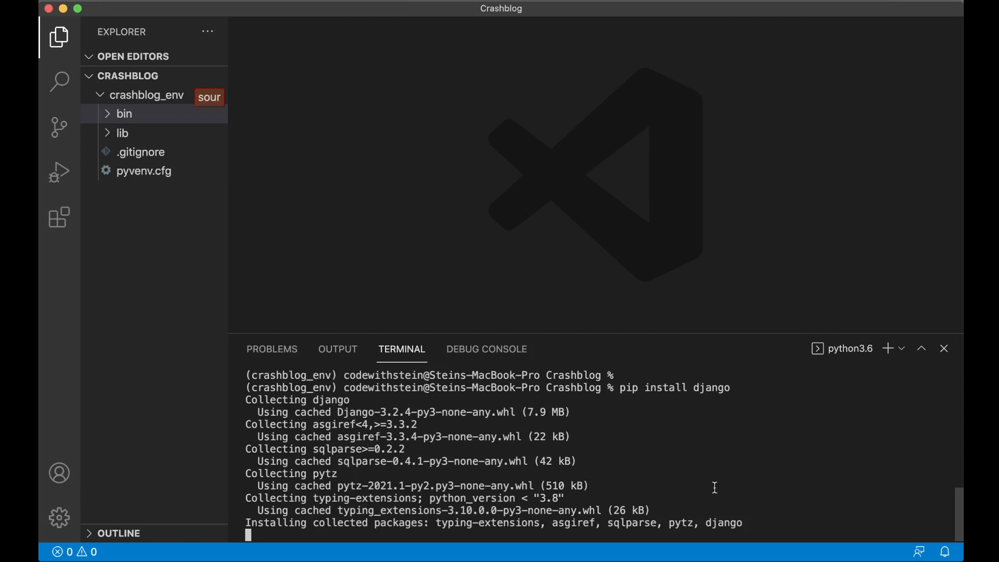
mouse_move(419, 418)
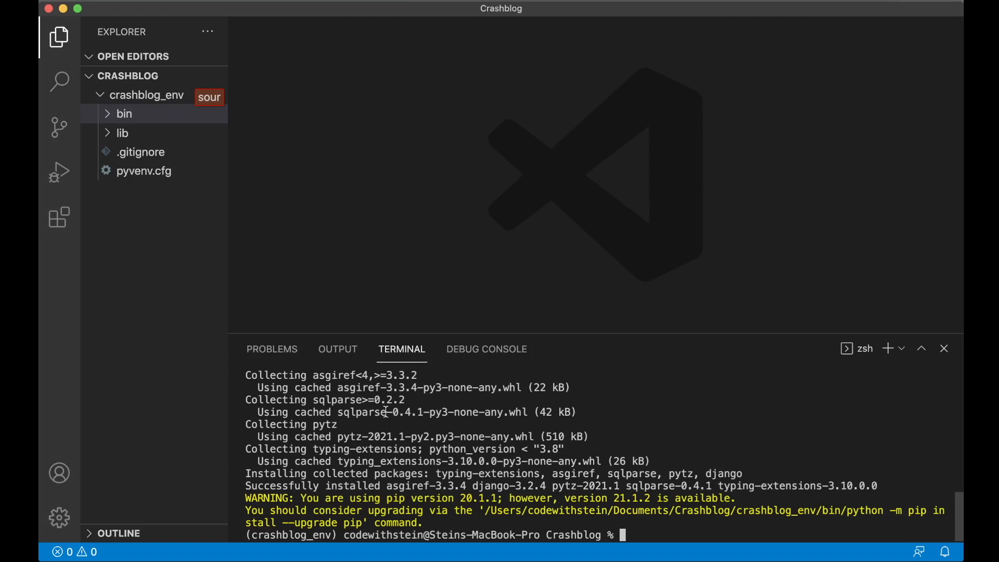
Run django-admin startproject crashblog, expand the new folder, and open manage.py.
text(django-admin)
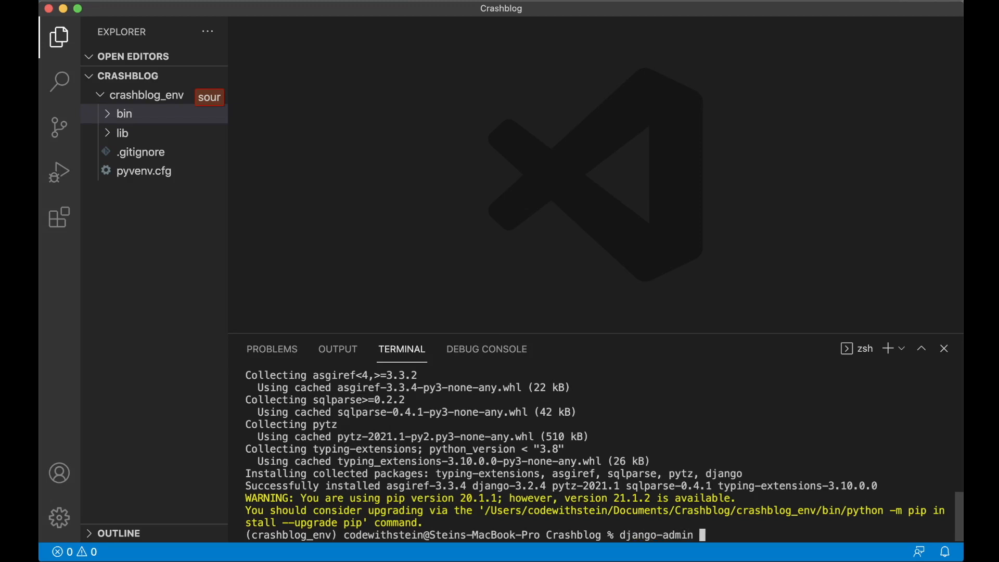
text(startporject)
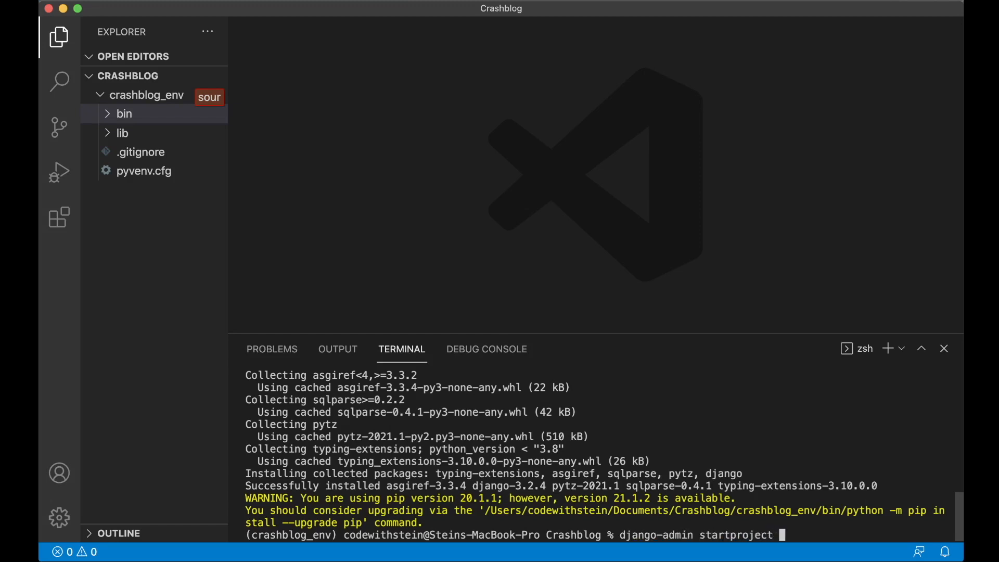
text(crashblog)
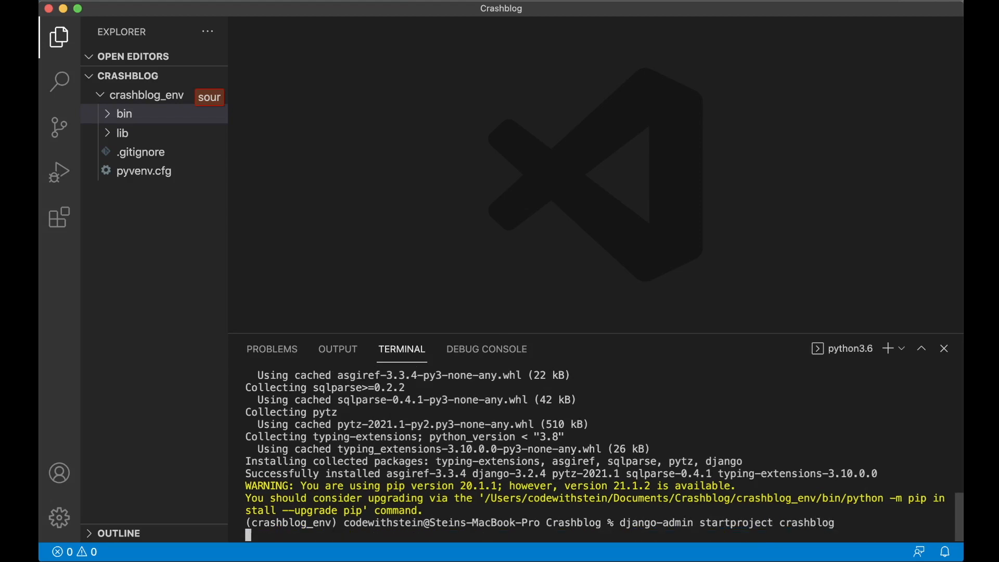
key(Enter)
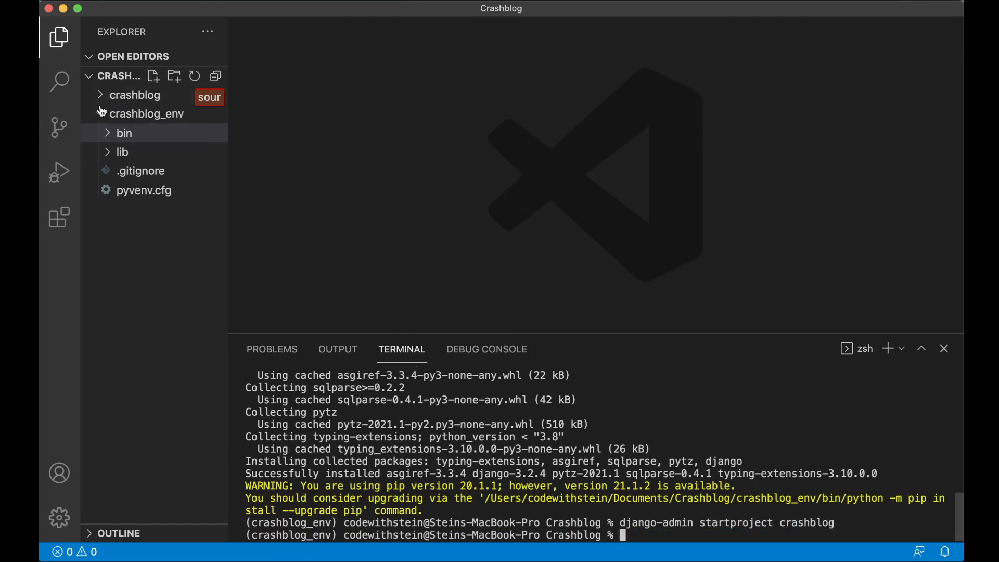
click(136, 95)
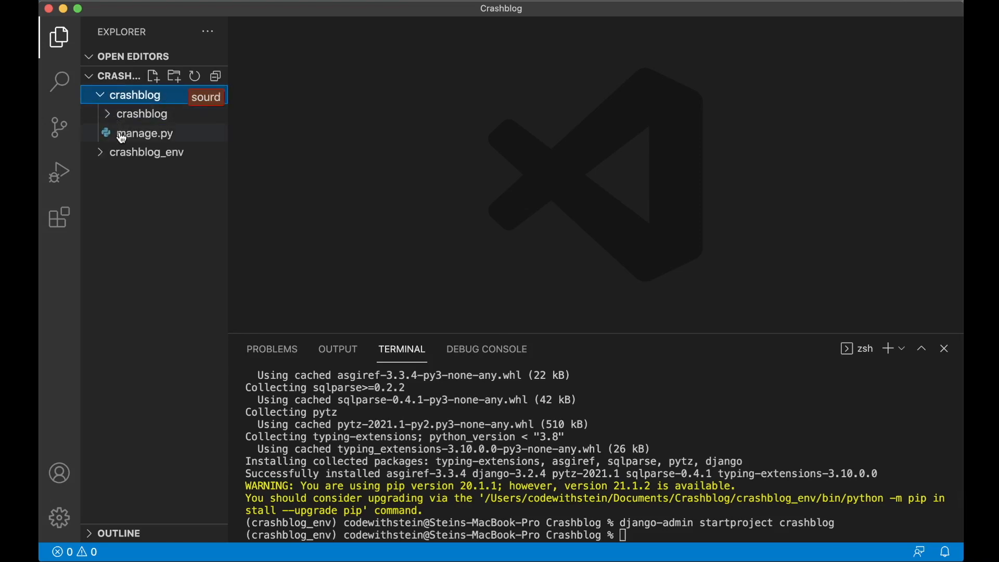
double_click(145, 134)
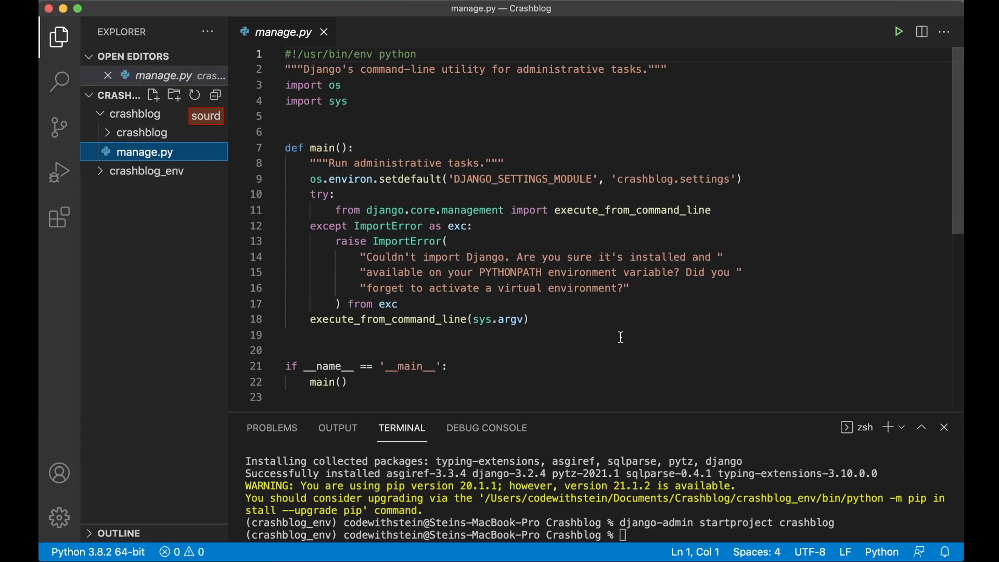
mouse_move(588, 318)
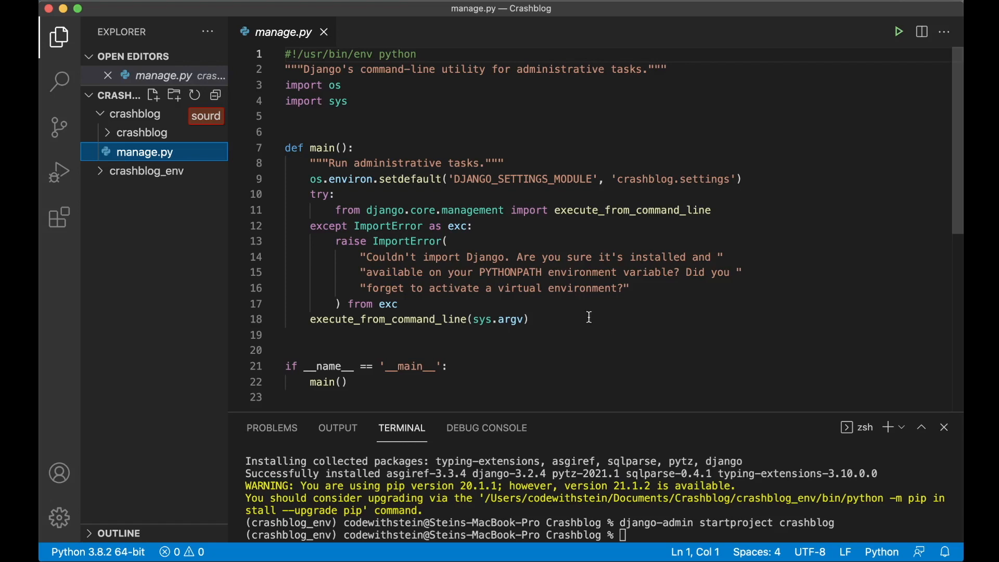
Scroll manage.py, expand the inner crashblog package, and open settings.py.
scroll(down, 3)
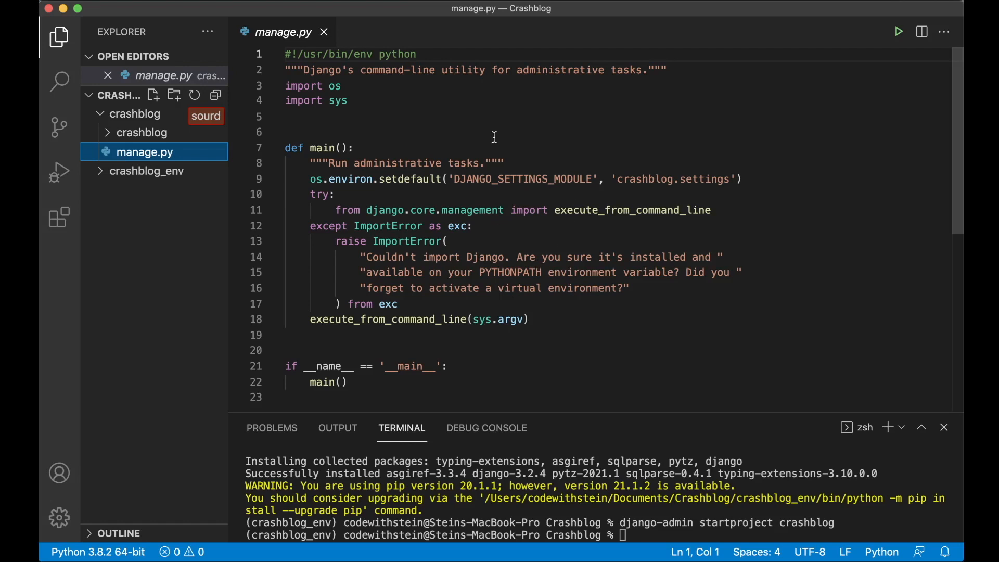
mouse_move(485, 163)
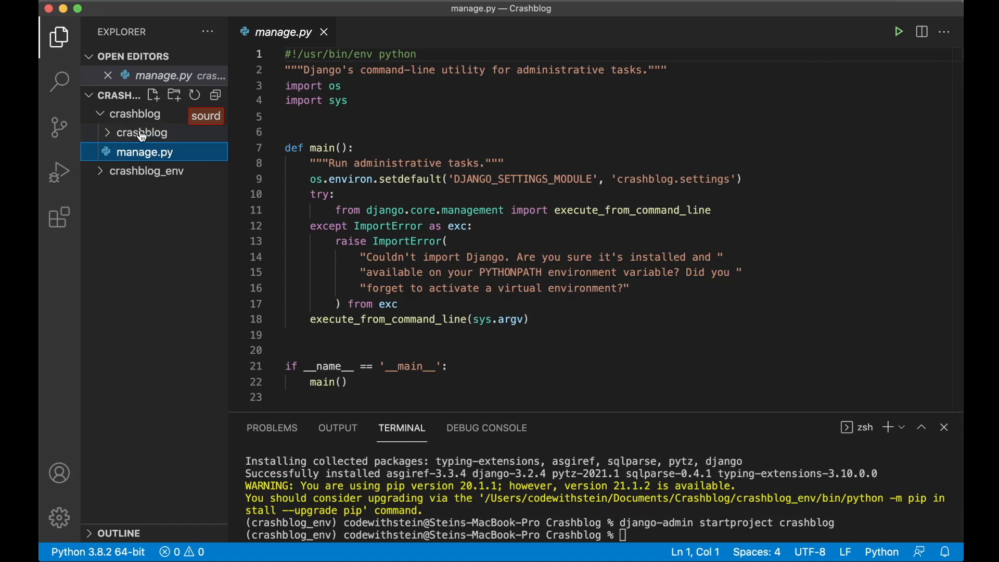
click(142, 133)
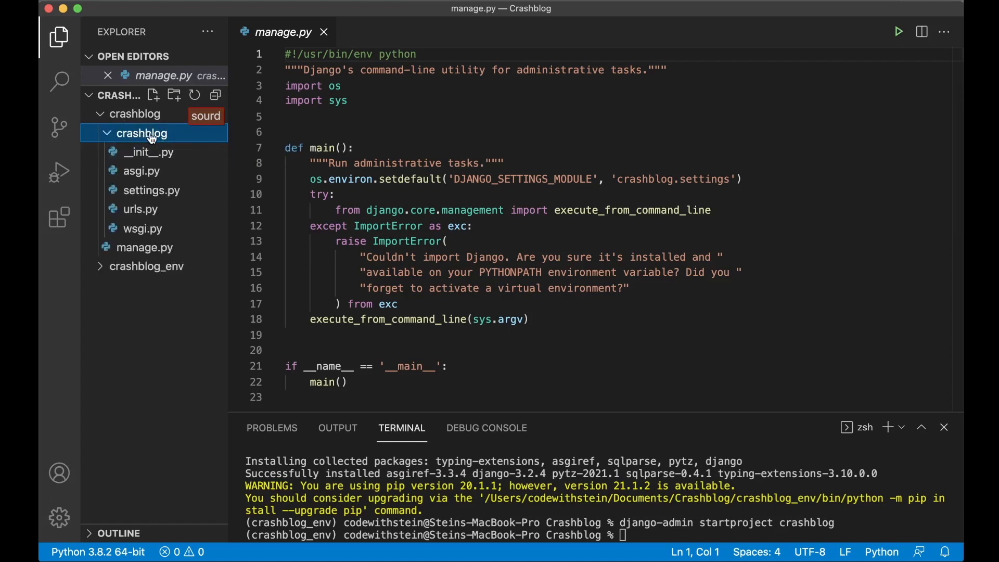
mouse_move(151, 136)
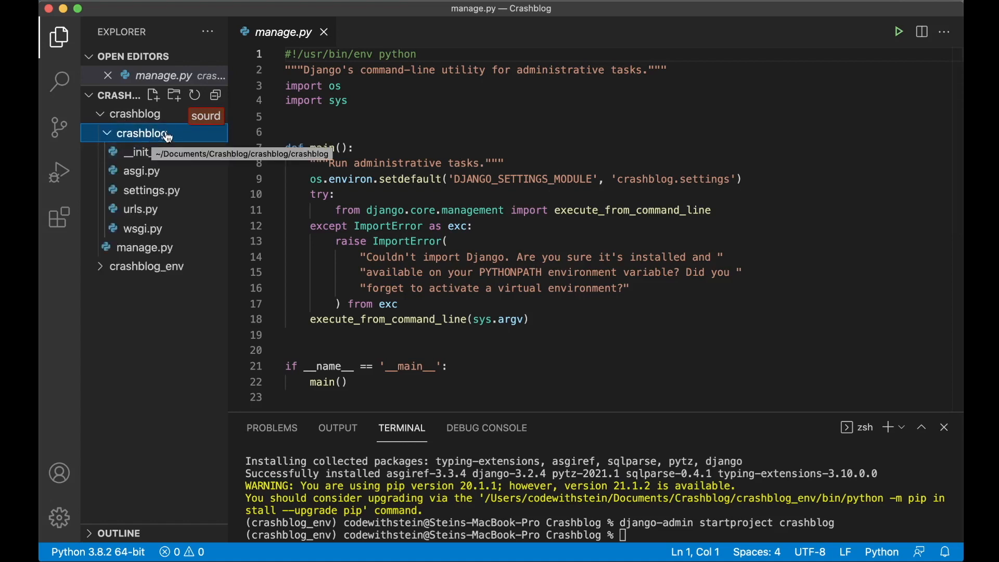
mouse_move(173, 156)
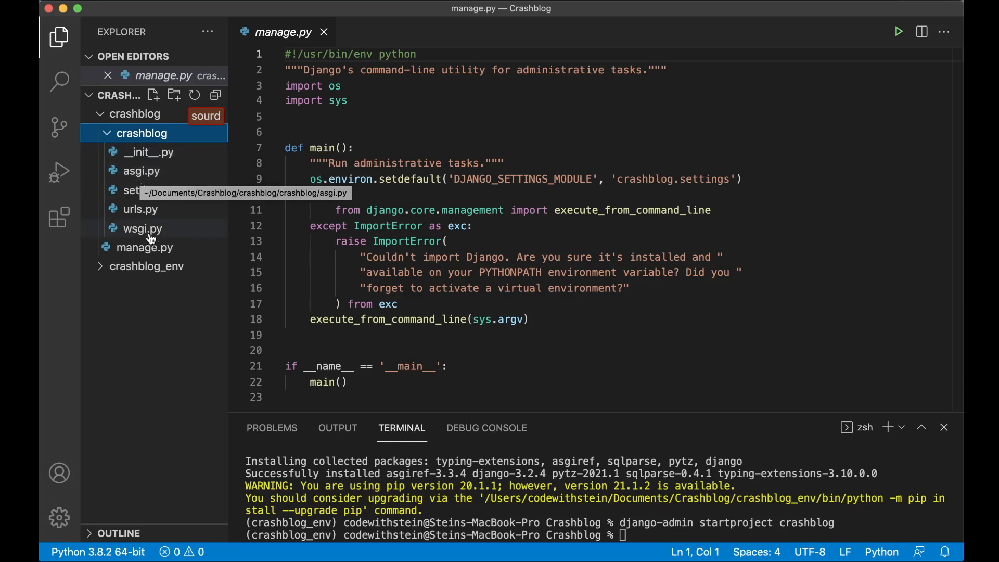
mouse_move(142, 234)
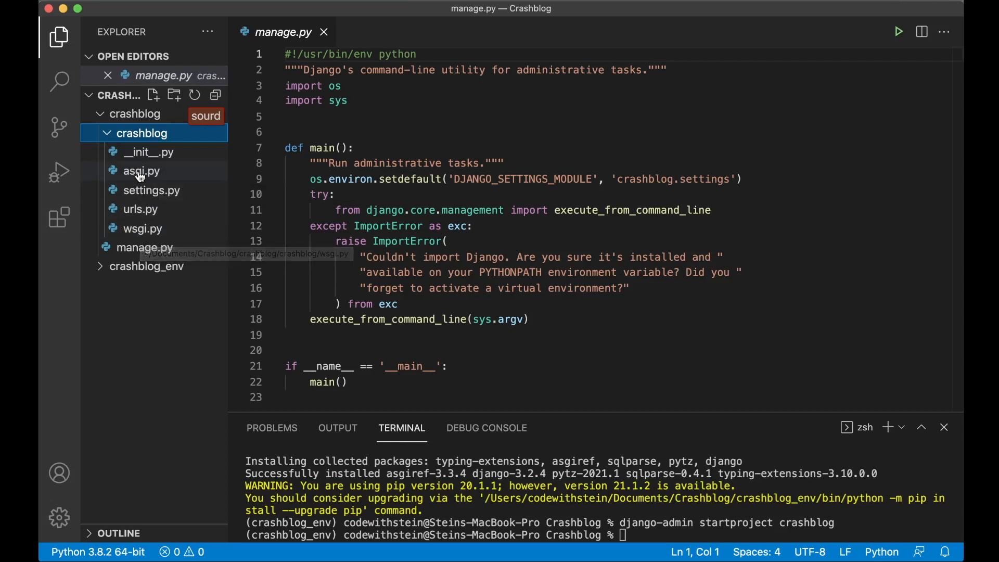
mouse_move(131, 241)
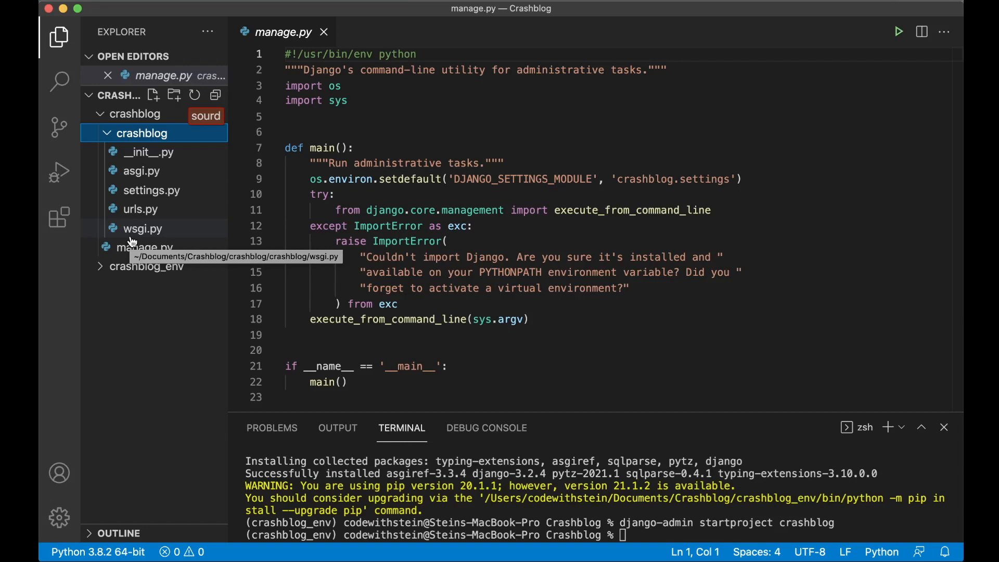
click(151, 190)
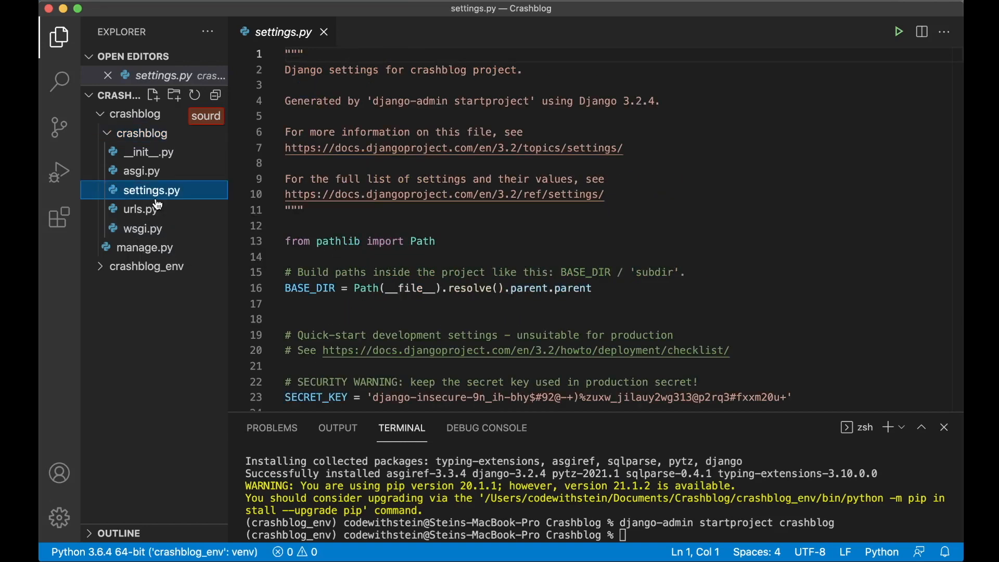
mouse_move(151, 190)
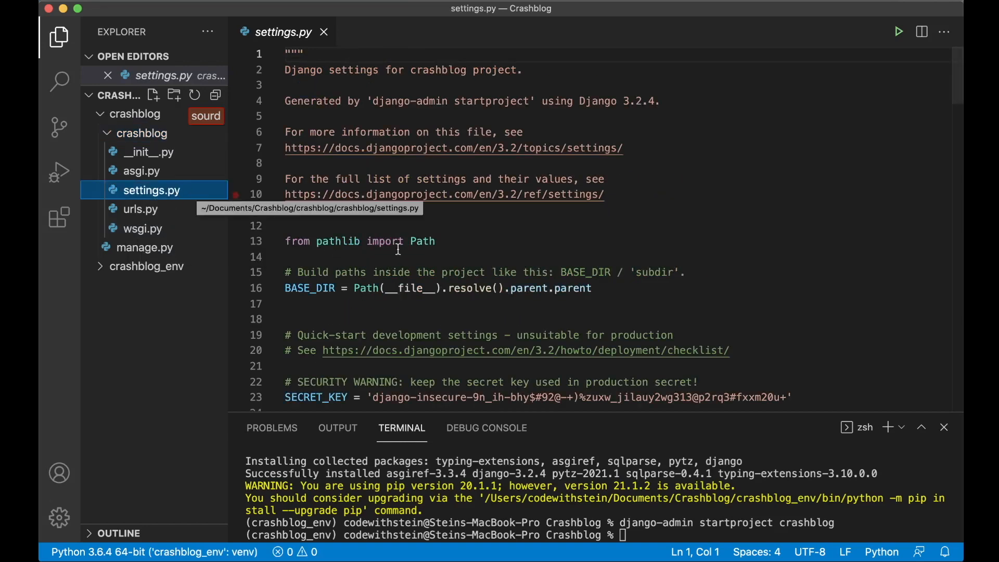
Read settings.py through to the end, then open urls.py.
scroll(down, 3)
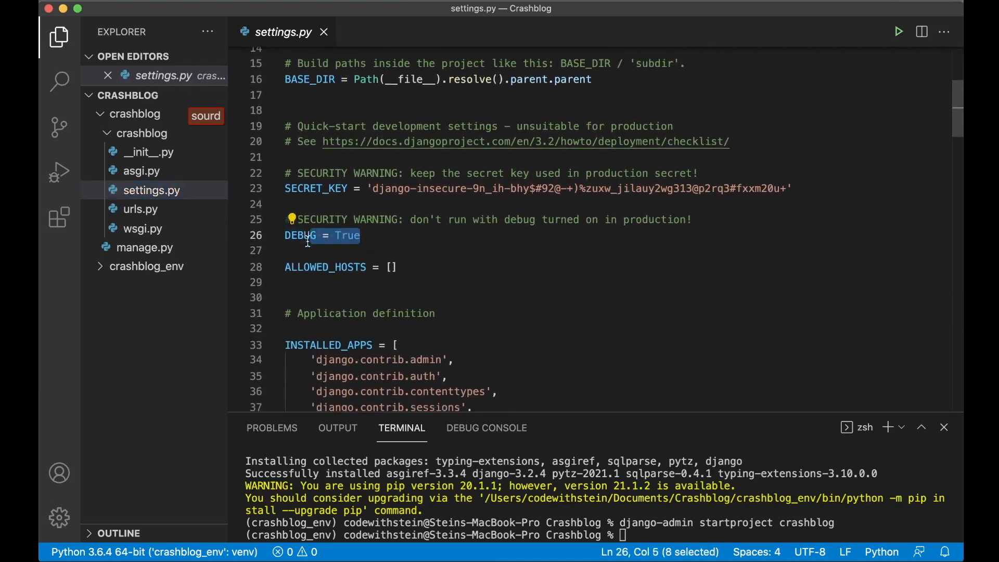
scroll(down, 3)
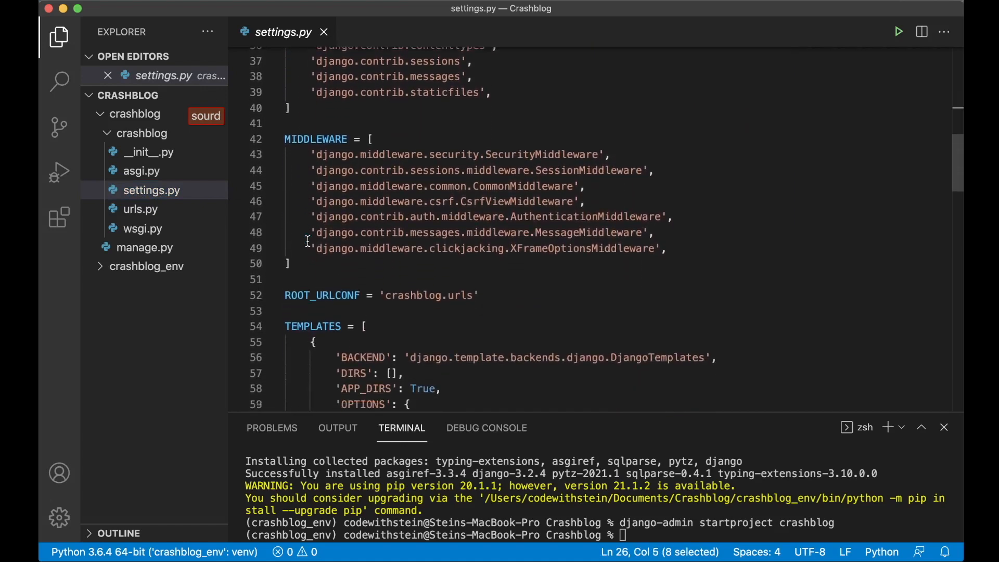
scroll(down, 3)
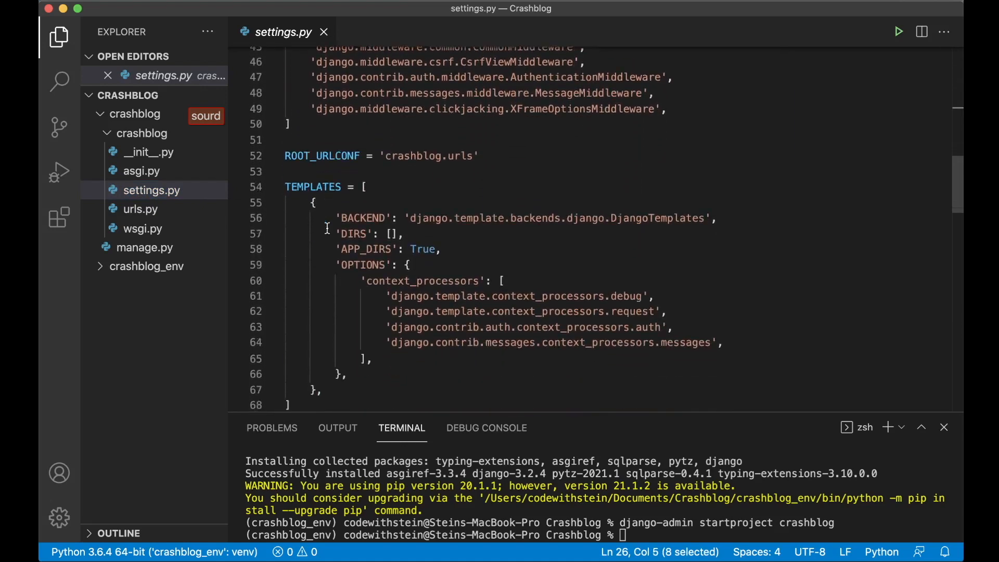
scroll(down, 3)
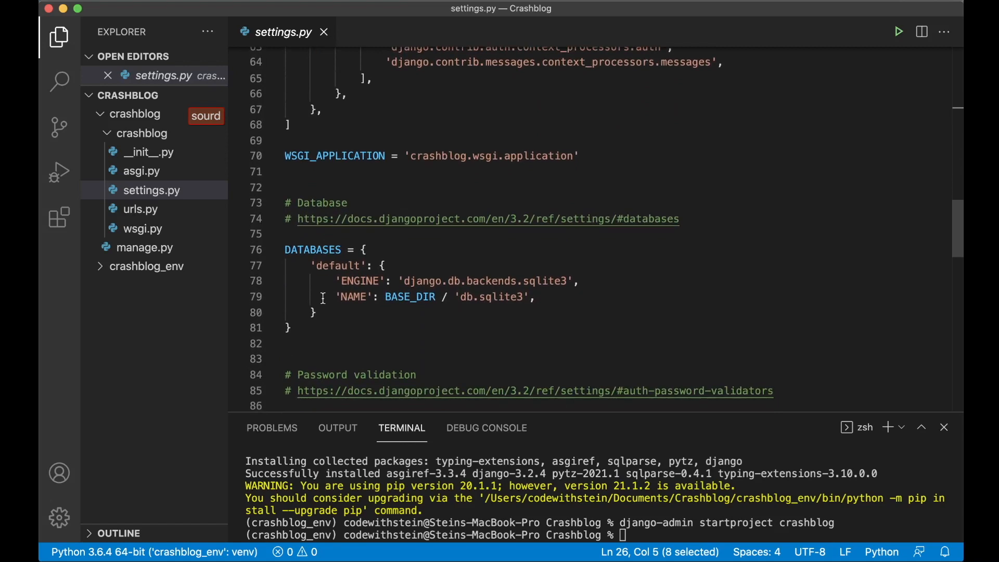
scroll(down, 3)
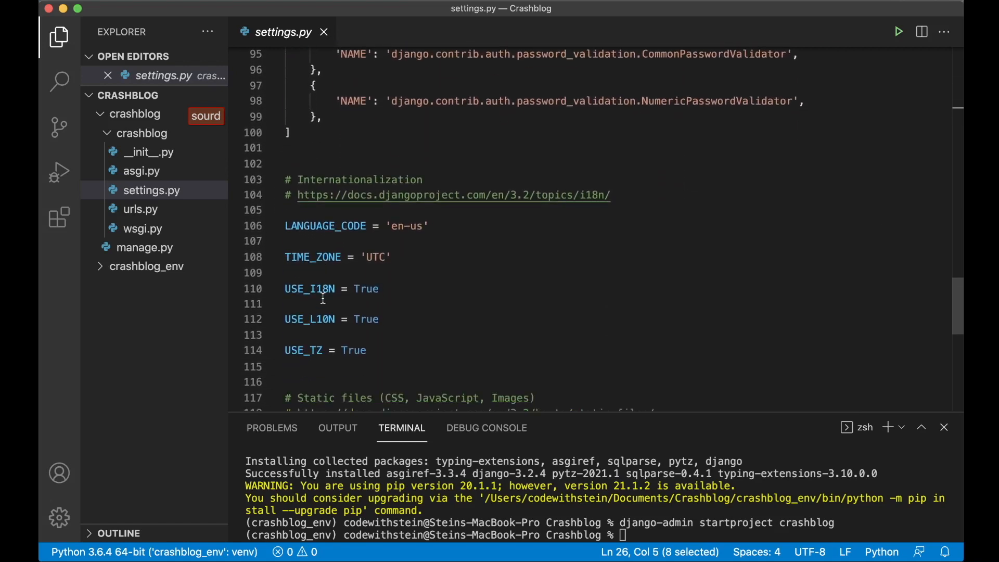
scroll(down, 3)
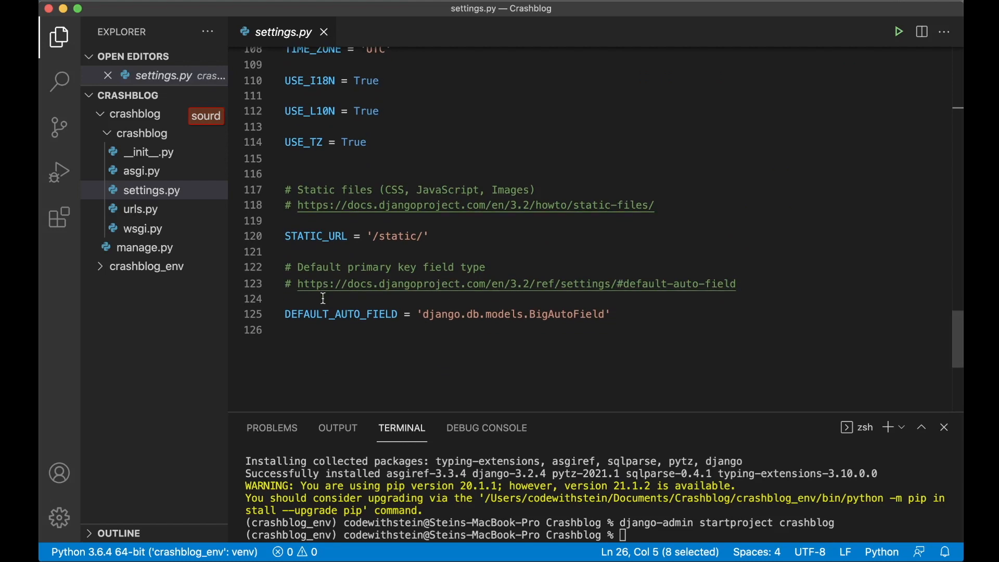
click(141, 209)
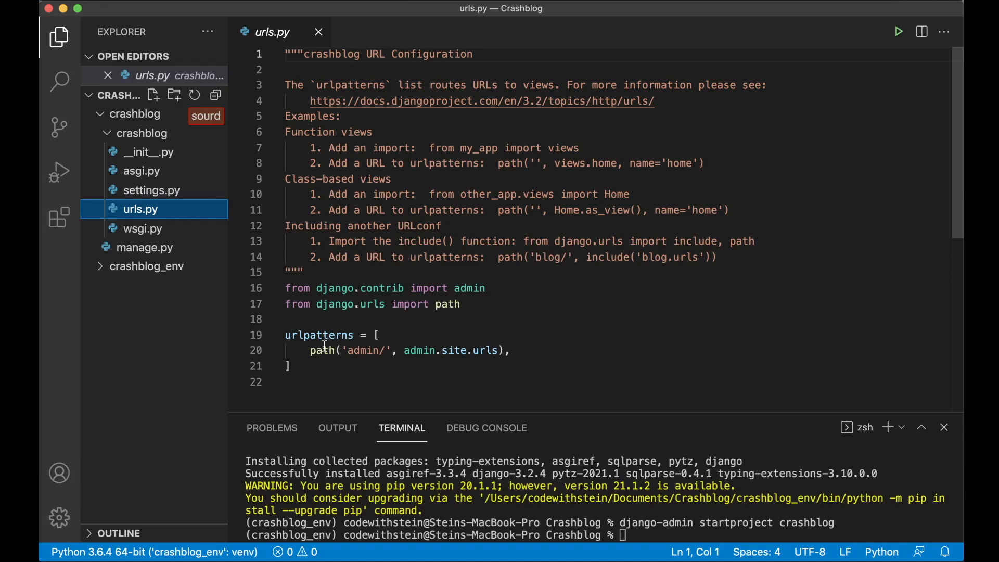
Highlight the admin route, cd into crashblog, and start typing python manage.py.
drag(310, 350, 510, 349)
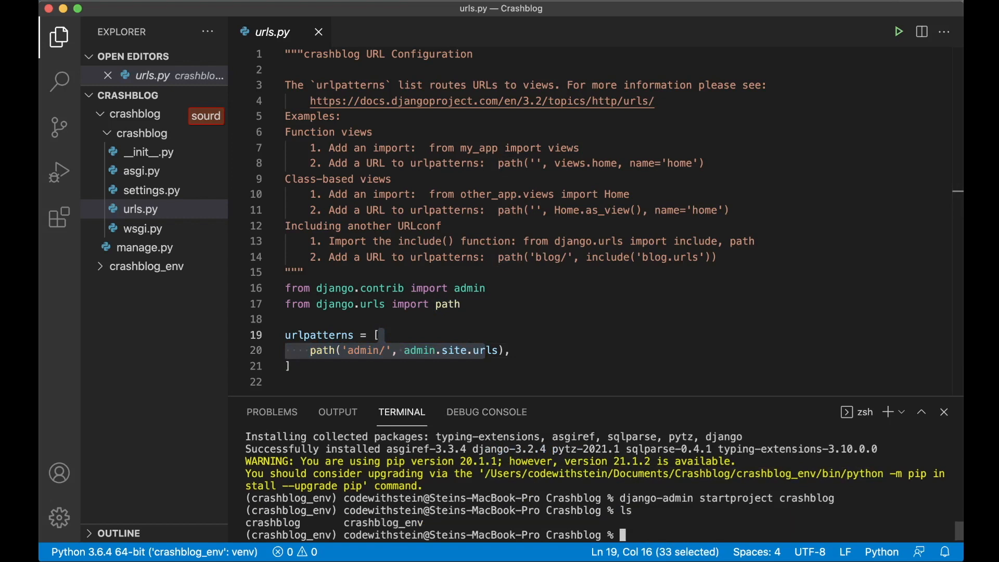
mouse_move(300, 526)
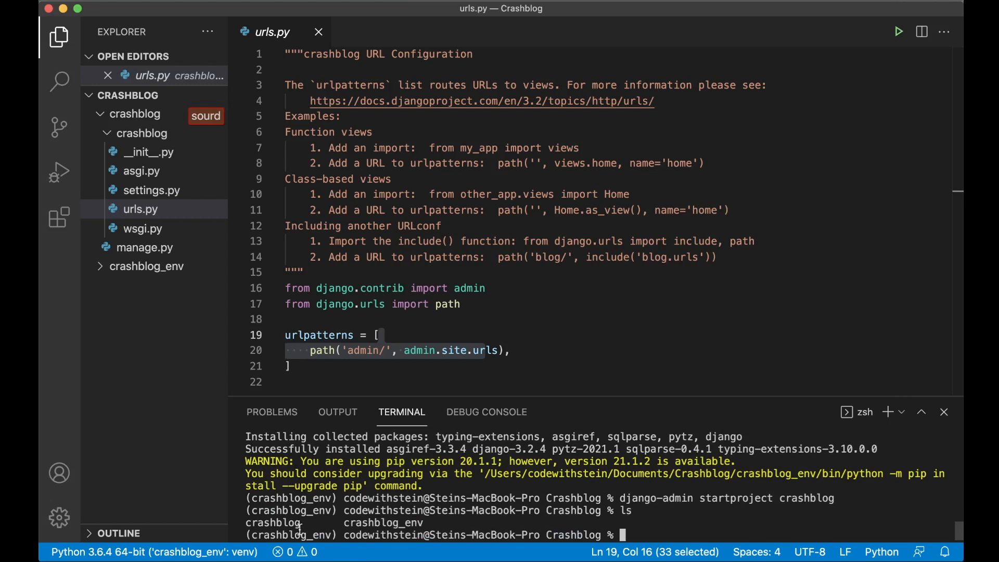
text(cd crashblog)
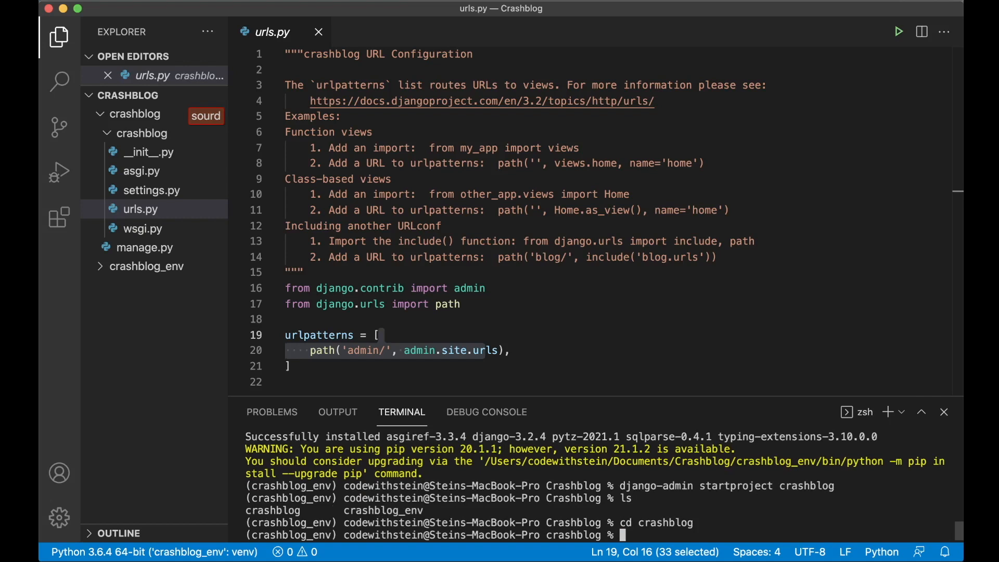
text(python)
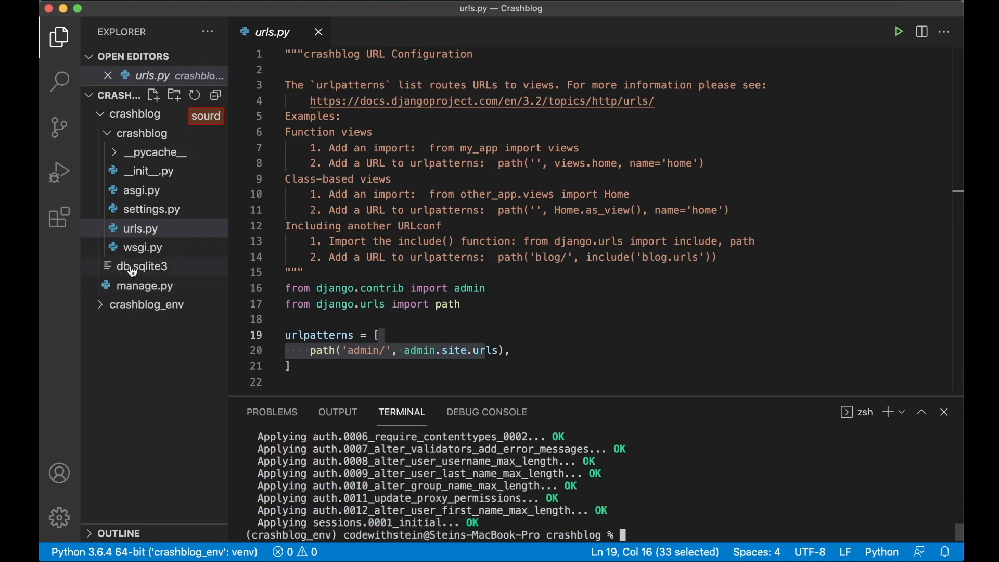
mouse_move(133, 270)
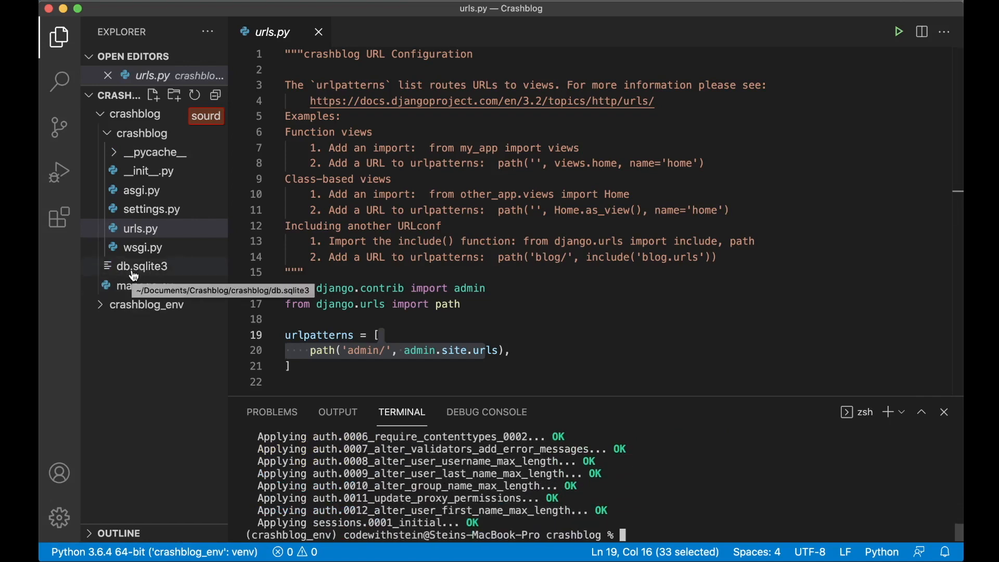
mouse_move(143, 271)
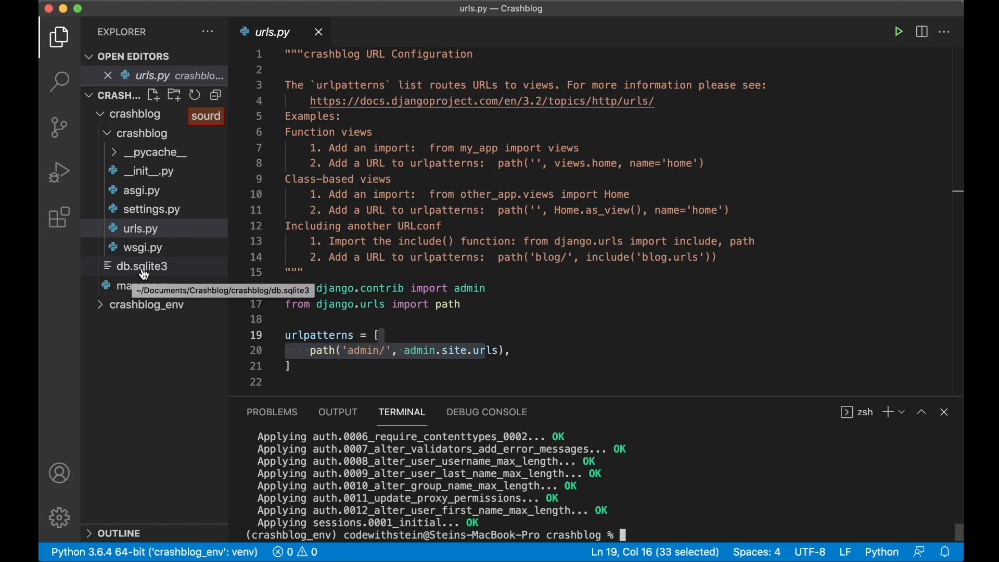
mouse_move(410, 419)
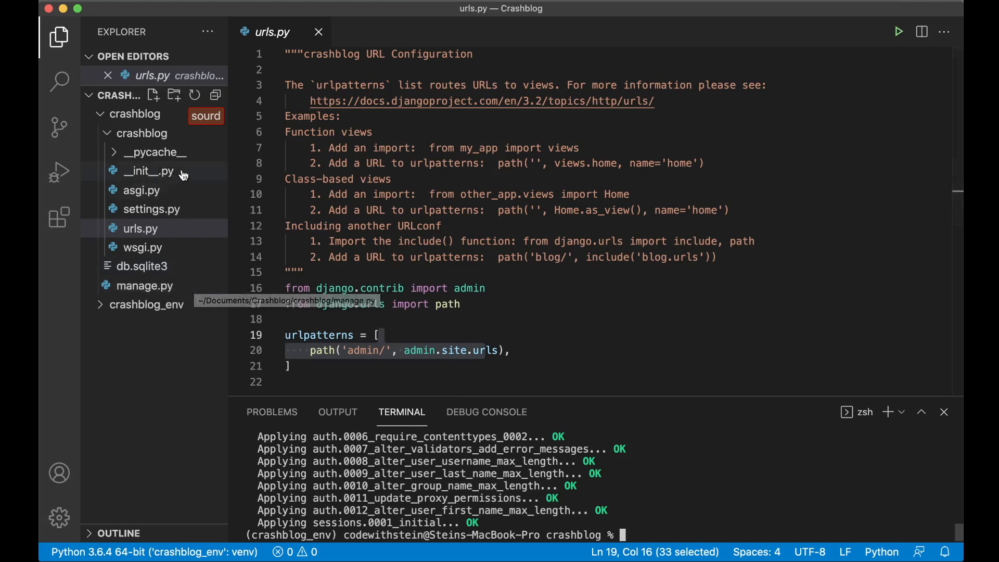
mouse_move(176, 186)
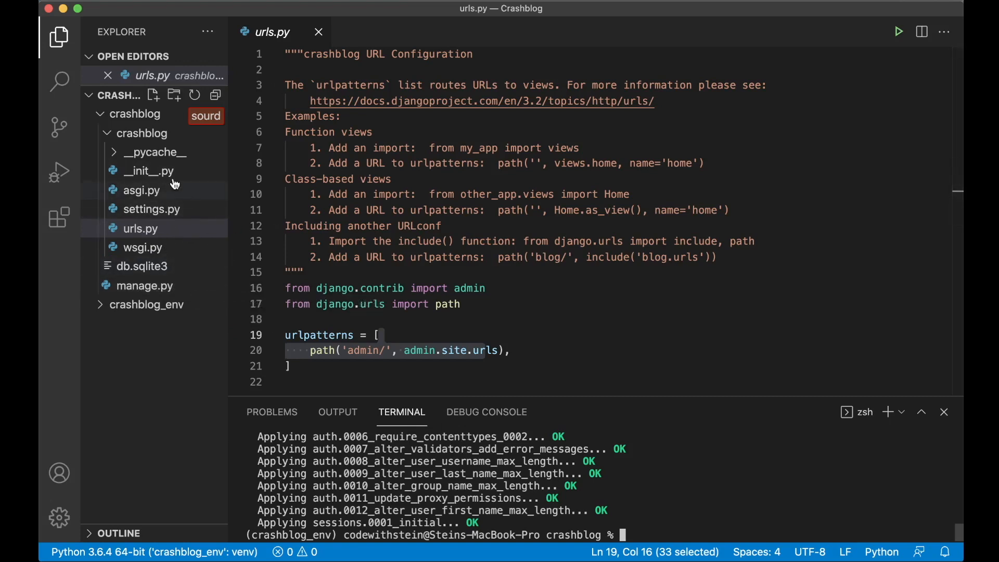
mouse_move(176, 223)
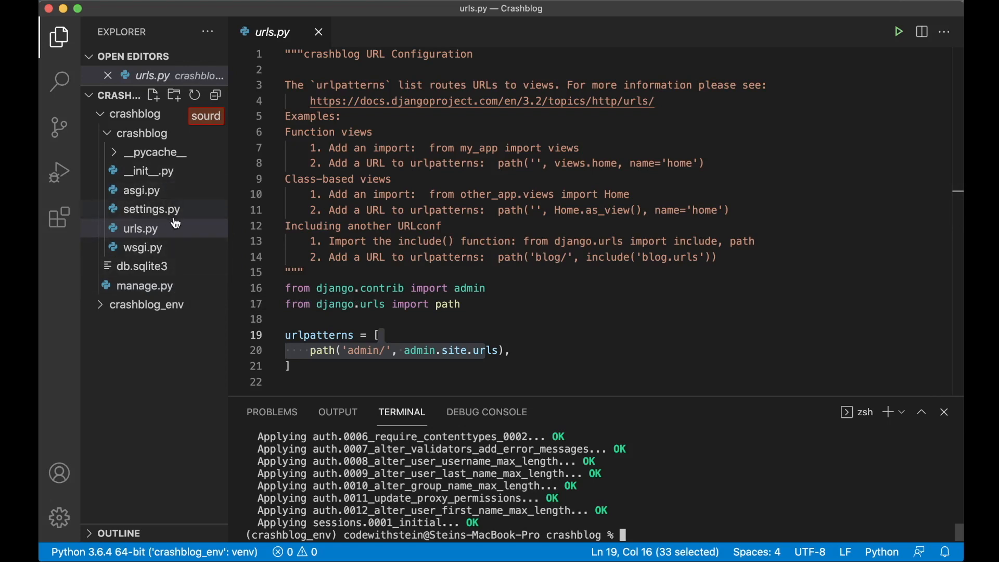
mouse_move(188, 227)
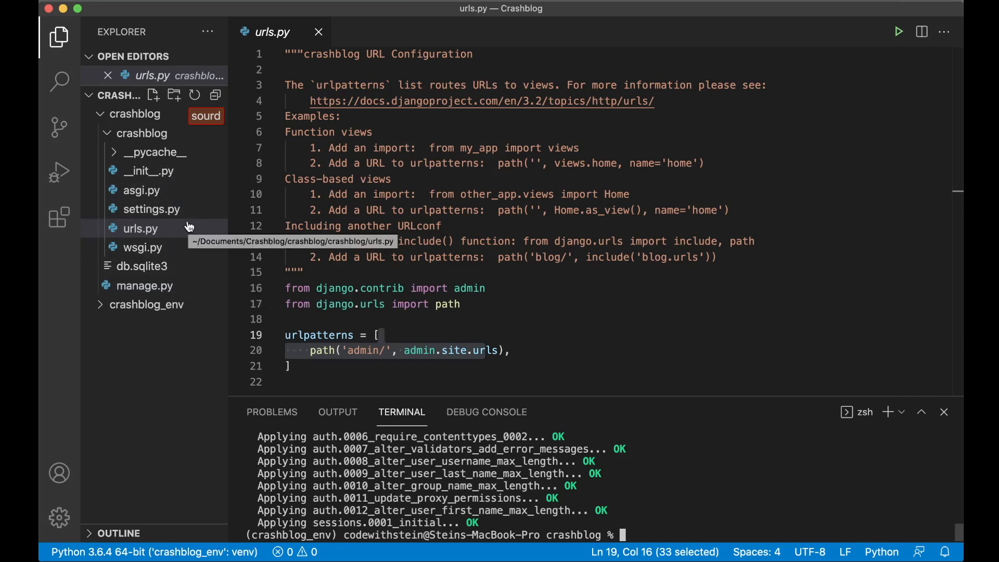
mouse_move(195, 236)
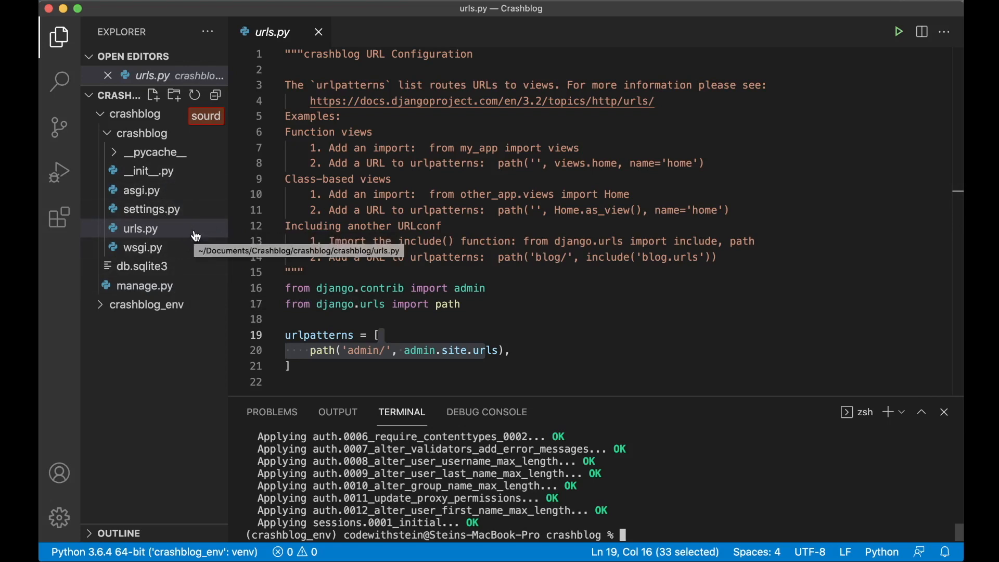
mouse_move(384, 321)
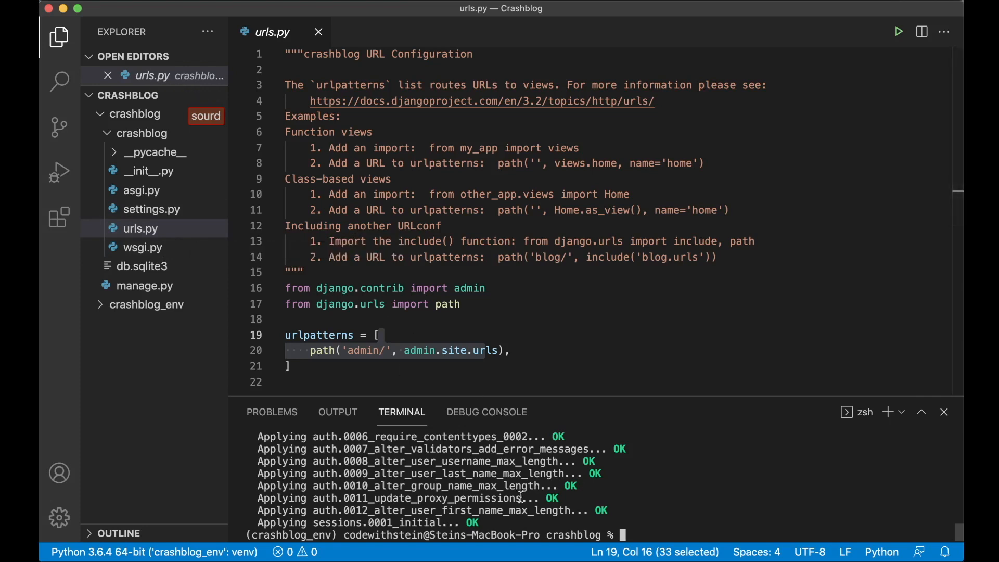
text(python manage.py create)
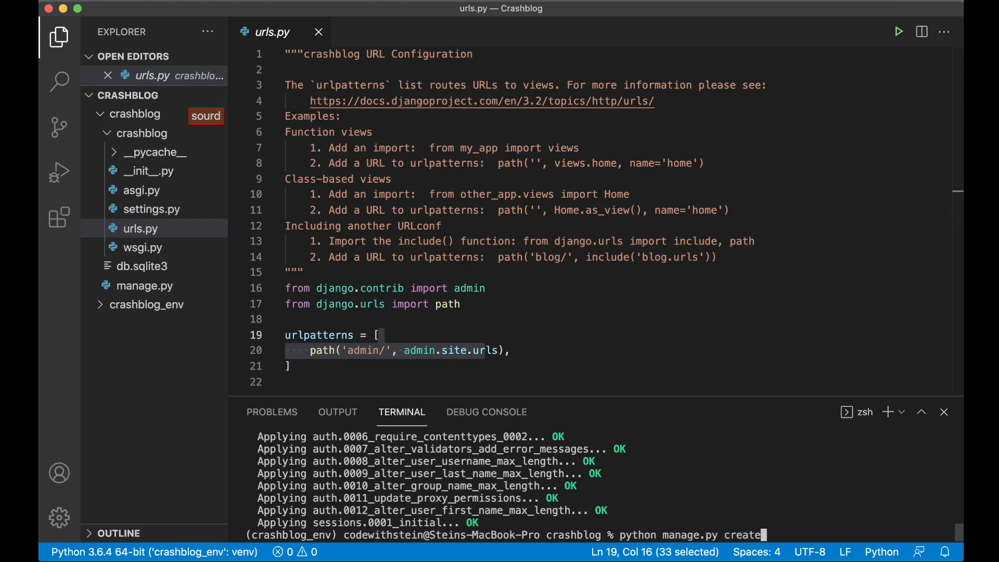
key(Enter)
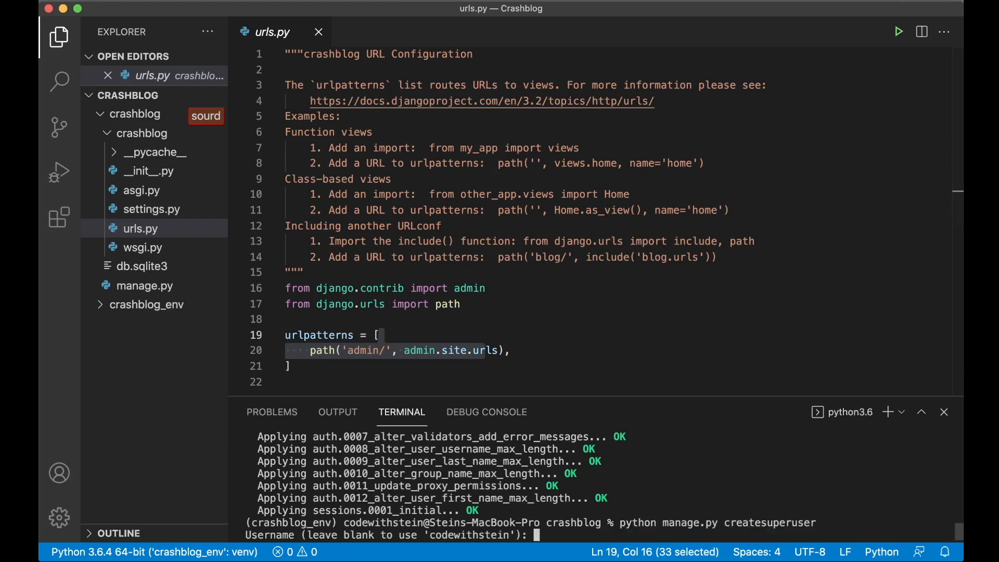
text(admin)
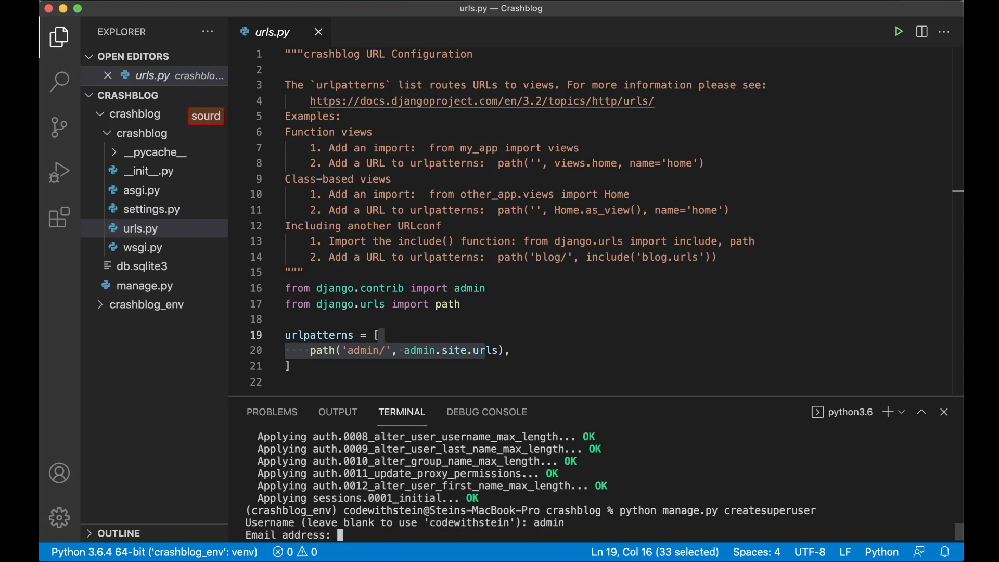
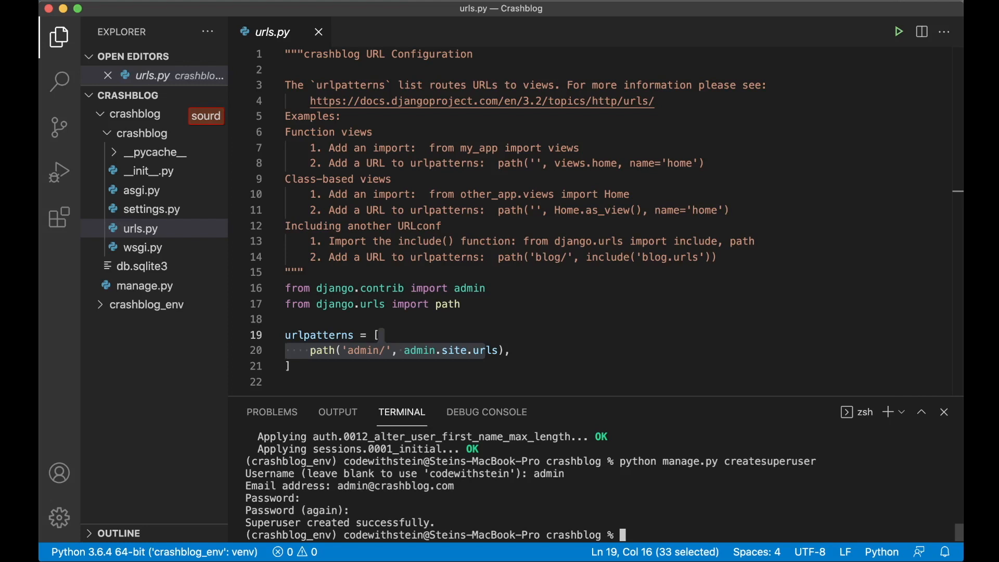
Run python manage.py runserver to serve the project at 127.0.0.1:8000.
text(python manage.py)
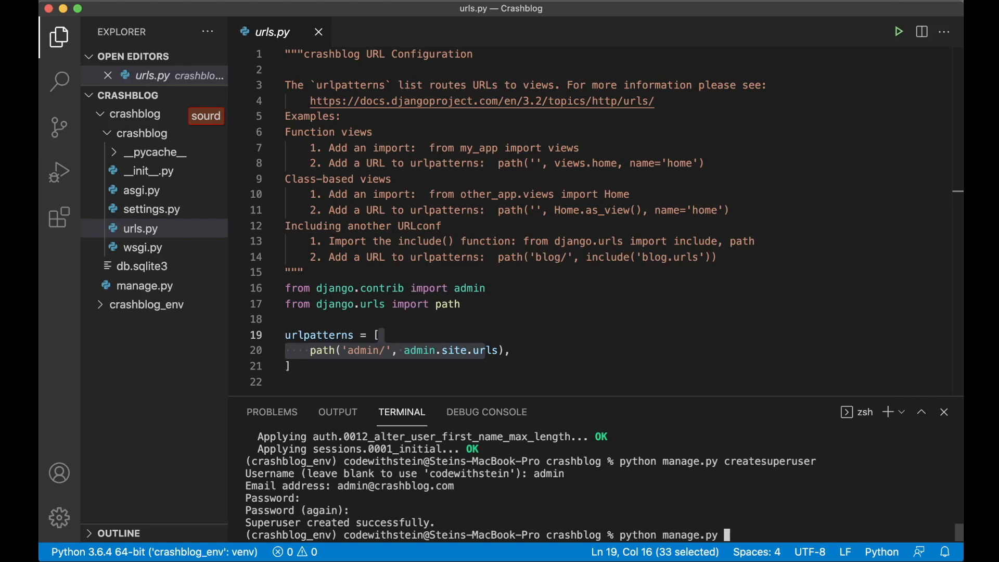
text(runserver)
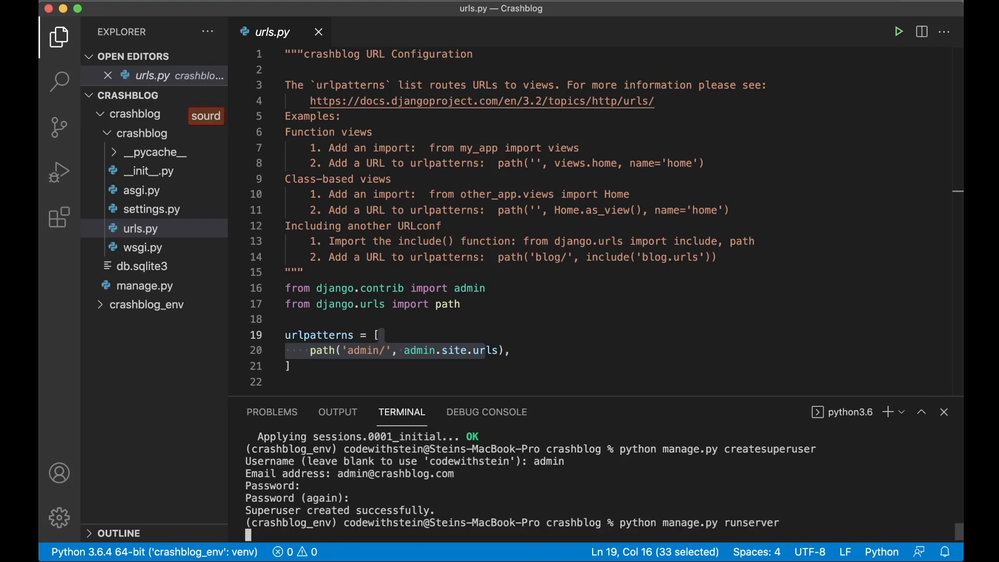
key(Enter)
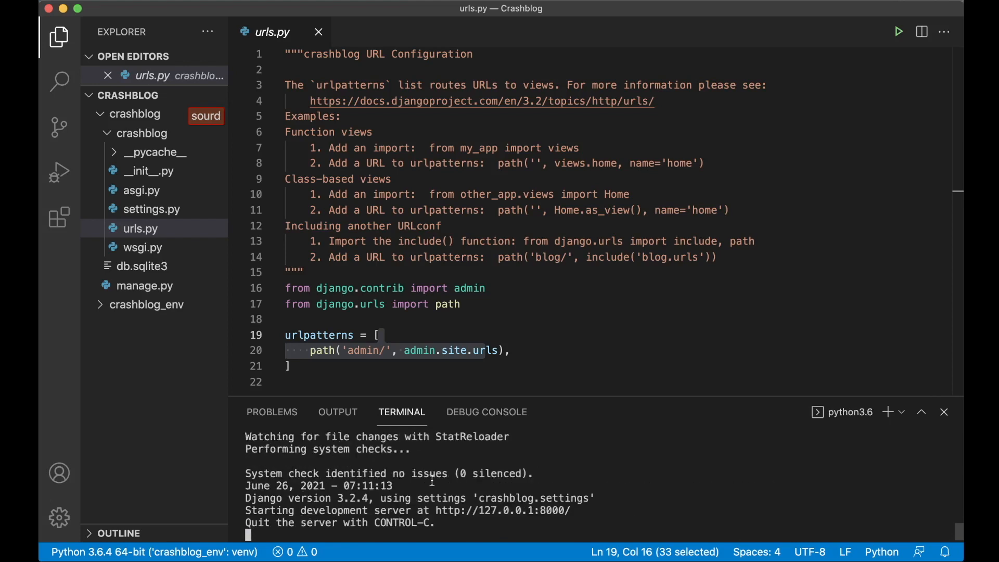
mouse_move(478, 510)
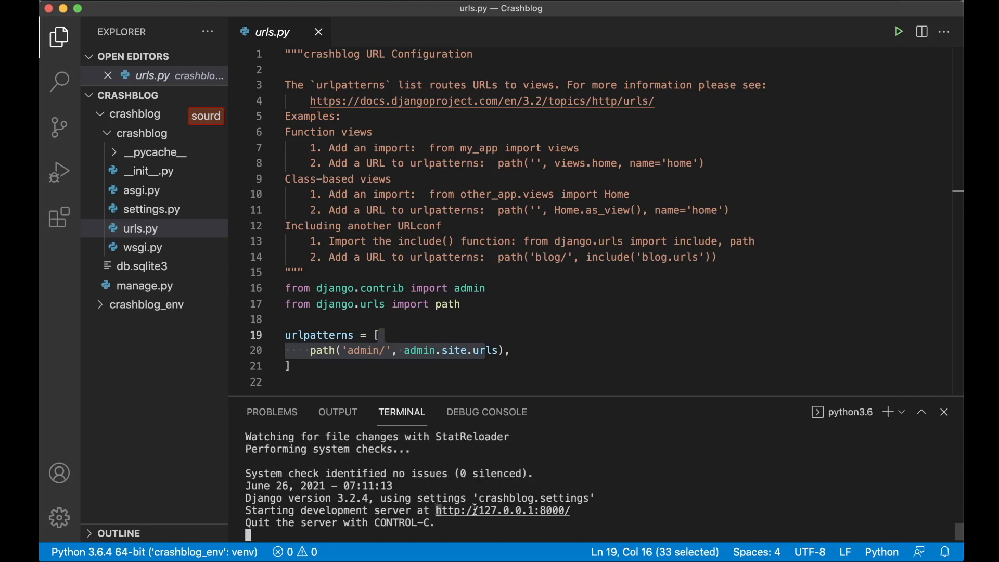
mouse_move(570, 512)
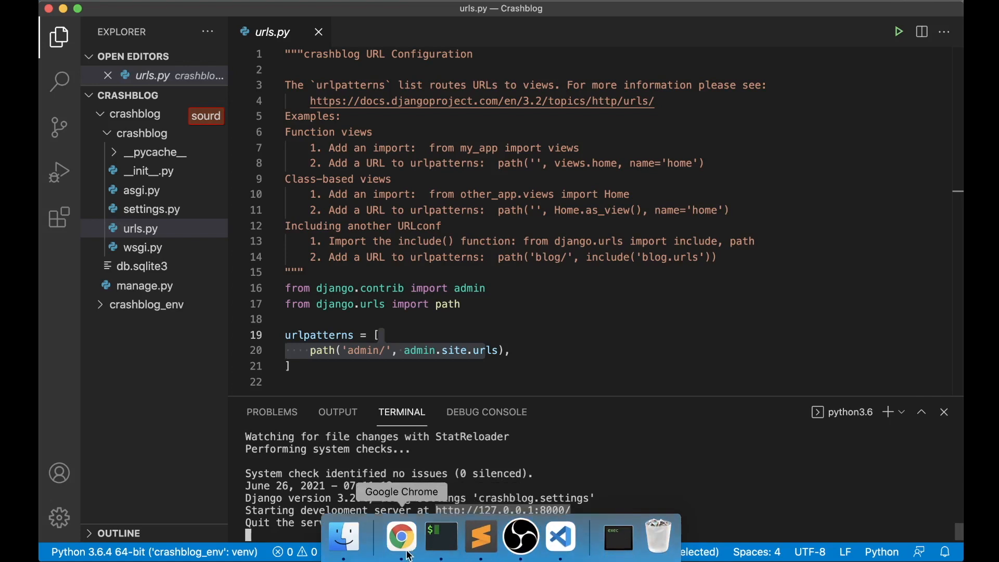
Load 127.0.0.1:8000 in Chrome to show Django's 'The install worked successfully' page.
click(401, 537)
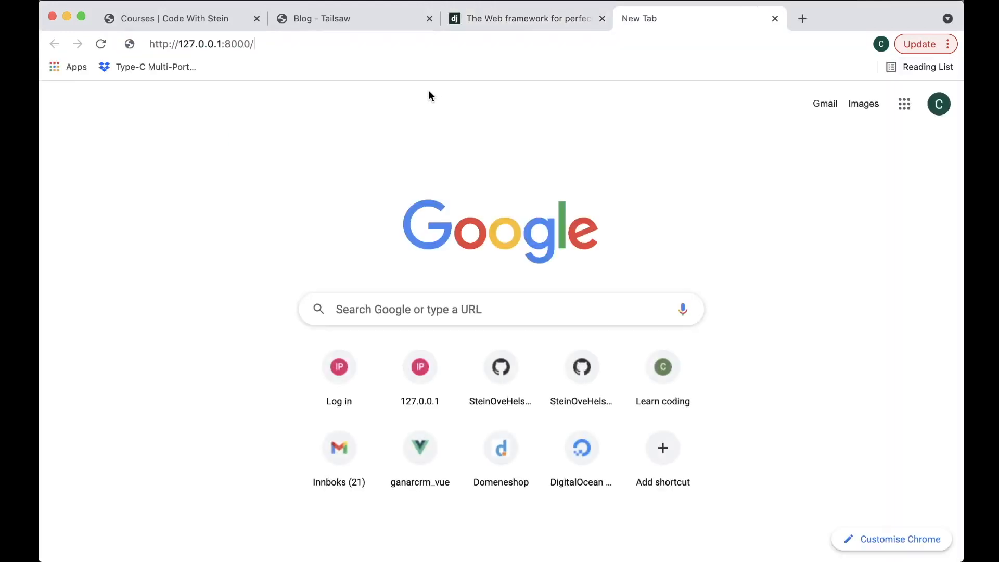
key(Enter)
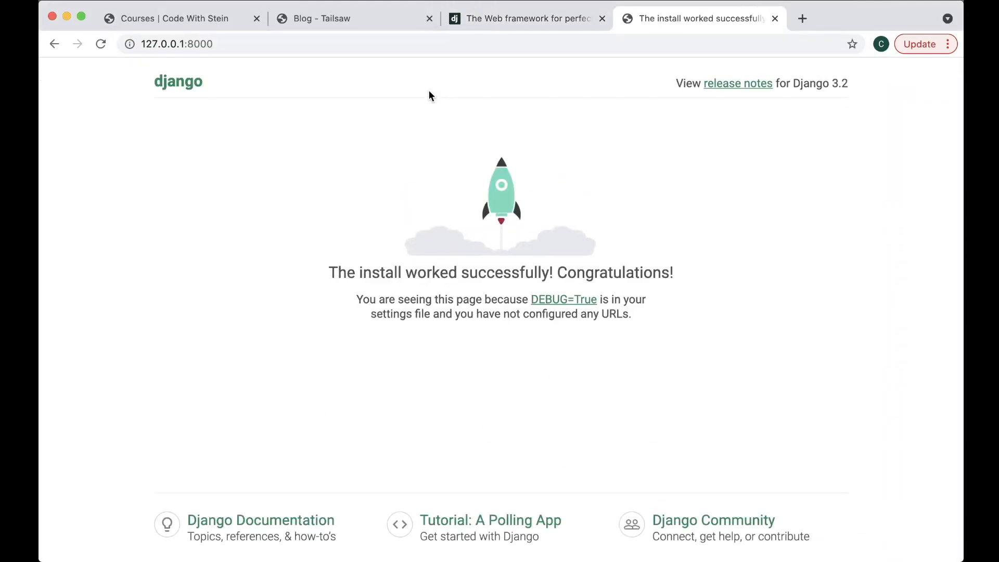
mouse_move(411, 222)
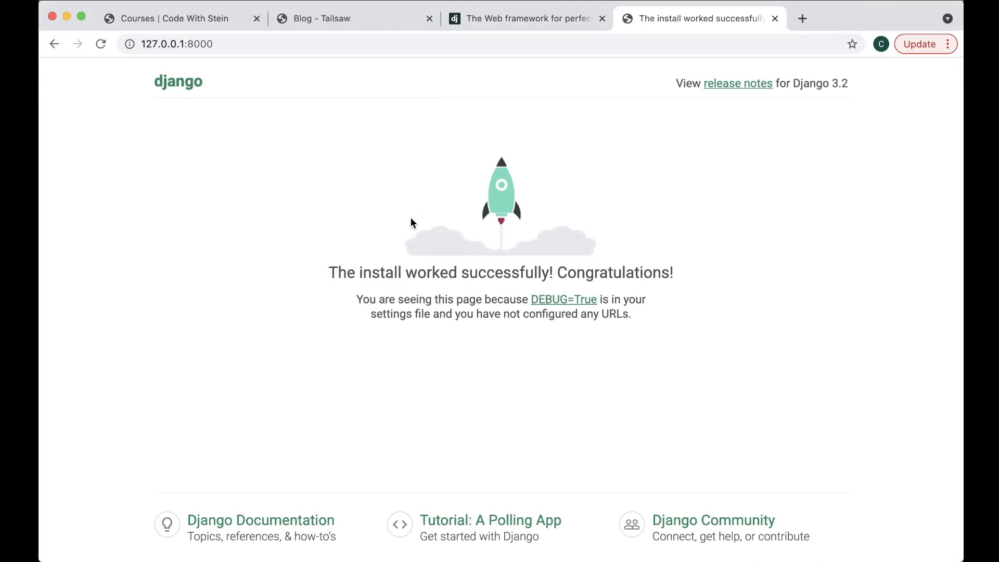
mouse_move(476, 262)
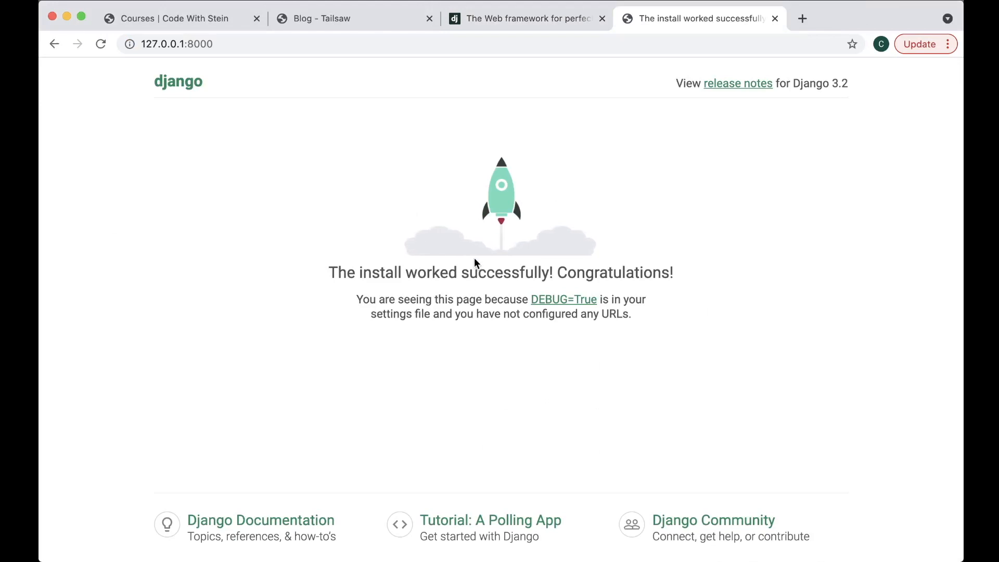
mouse_move(589, 239)
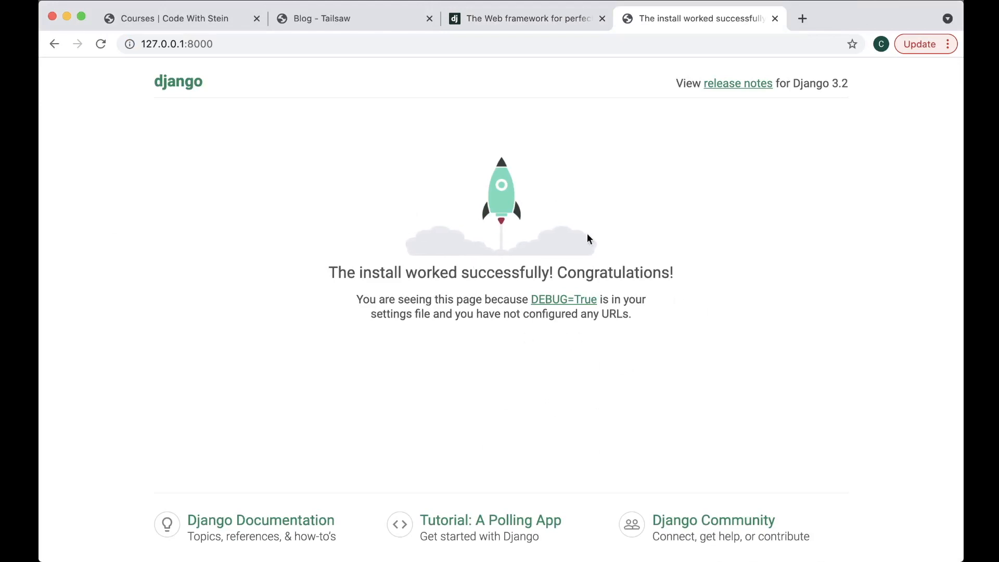
mouse_move(469, 139)
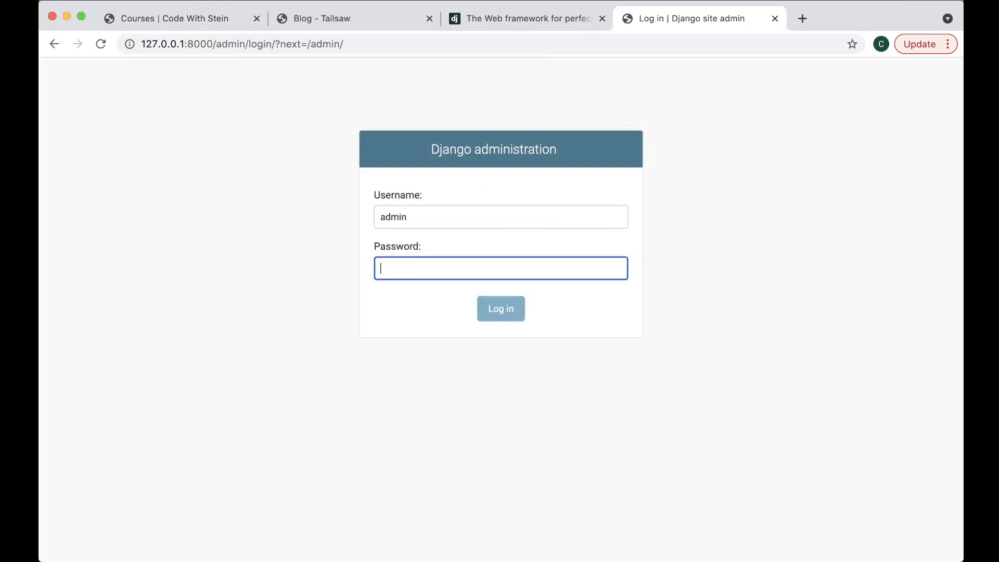
Log in to the Django admin at /admin as user 'admin' with its password.
text(password)
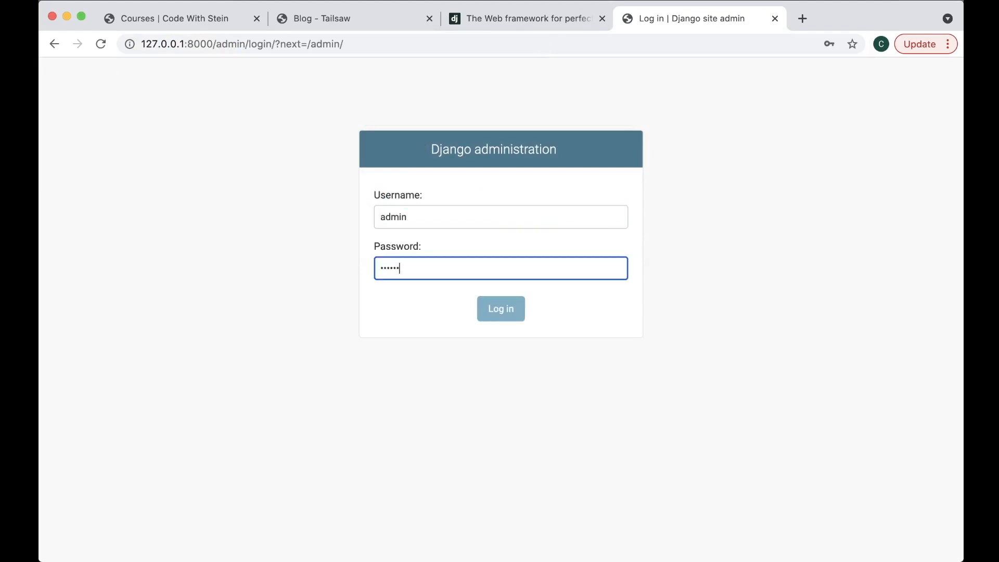
click(501, 308)
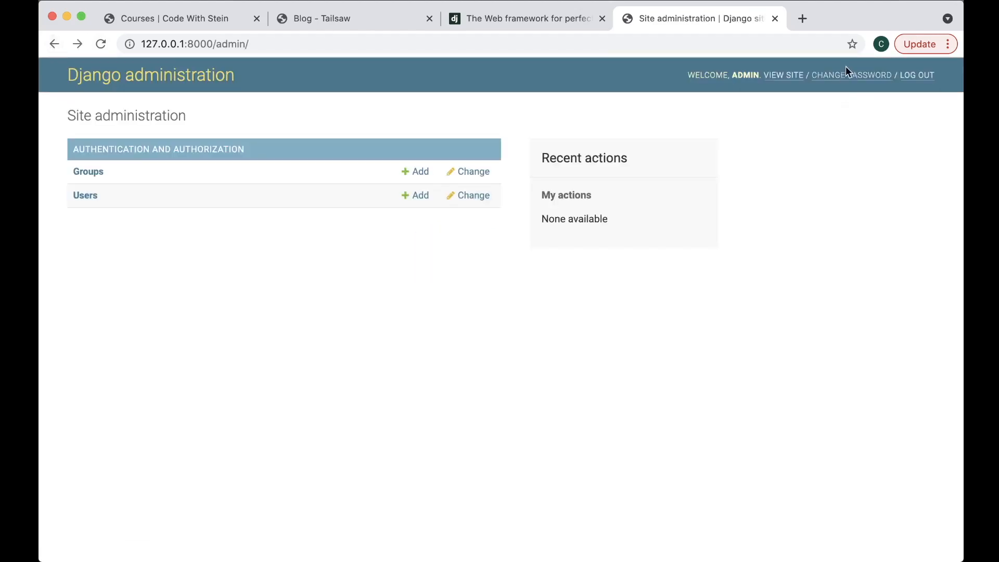
mouse_move(846, 77)
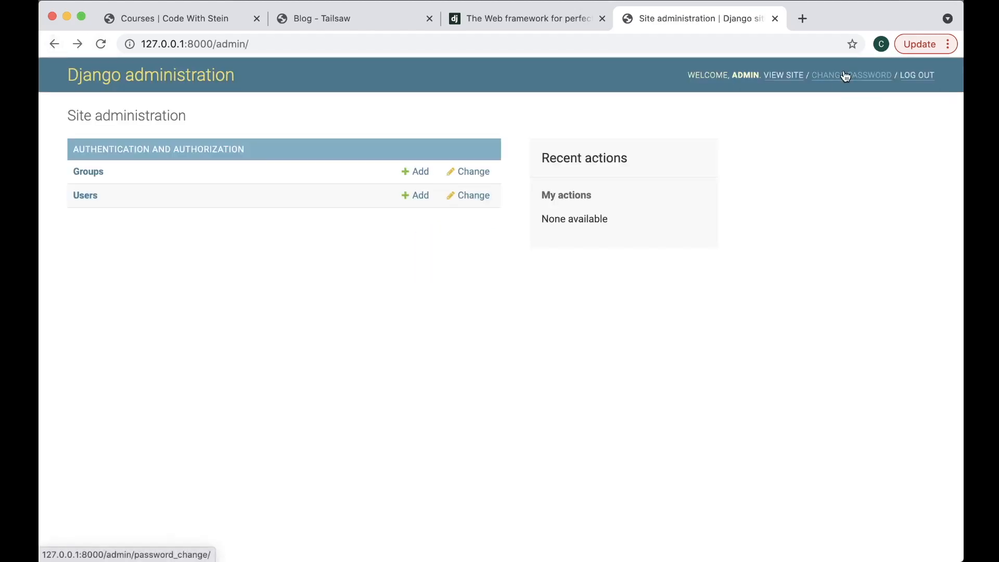
click(85, 195)
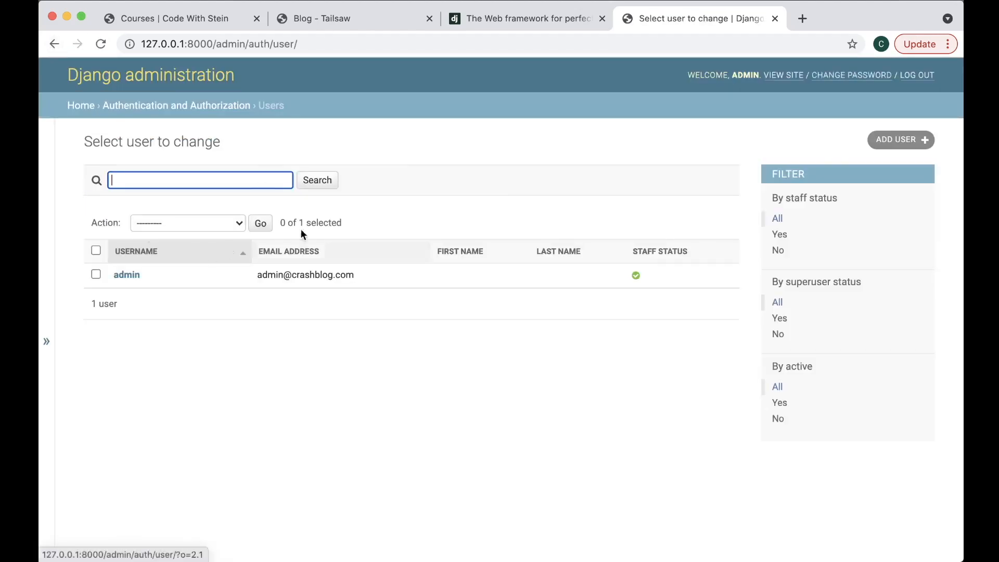
mouse_move(476, 304)
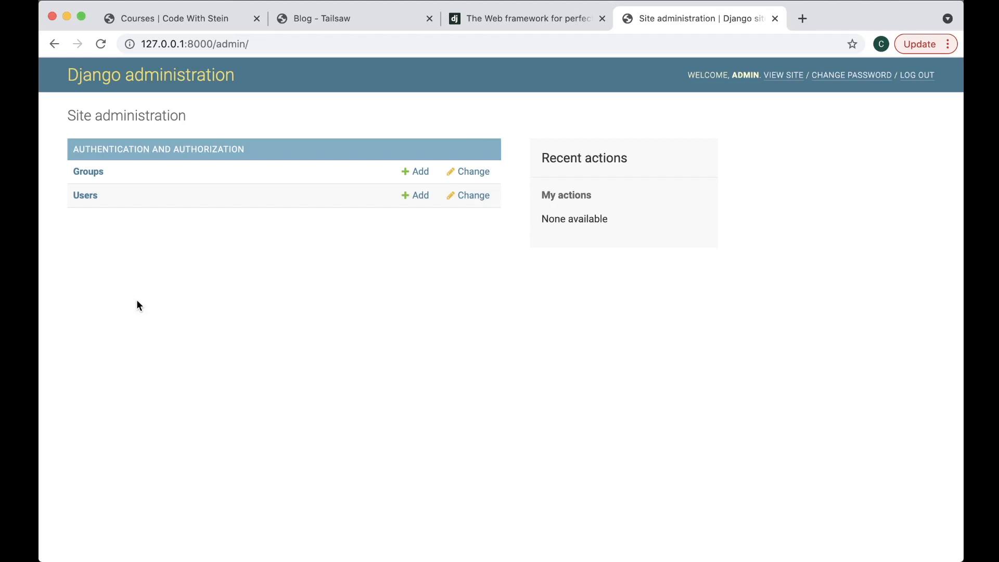
mouse_move(392, 246)
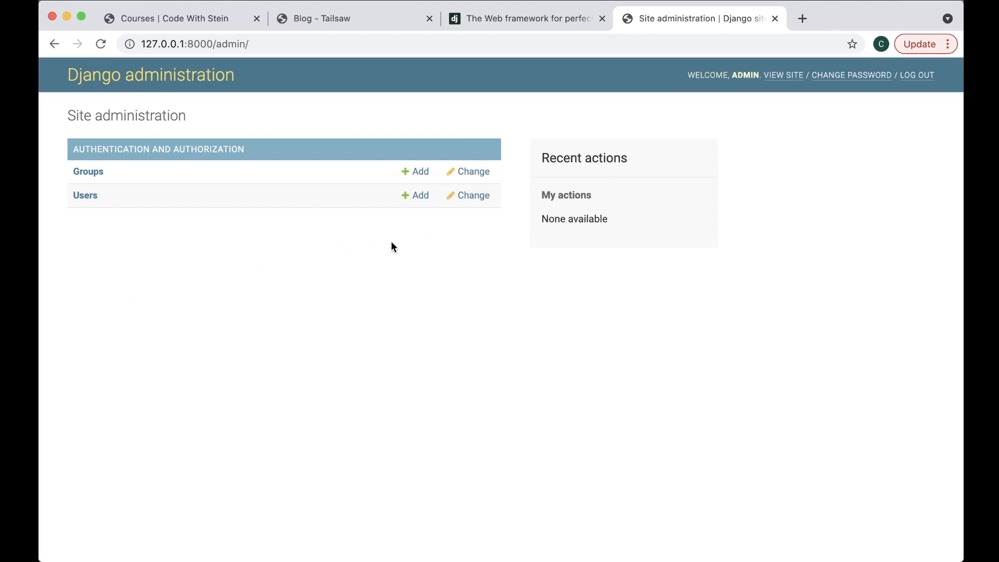